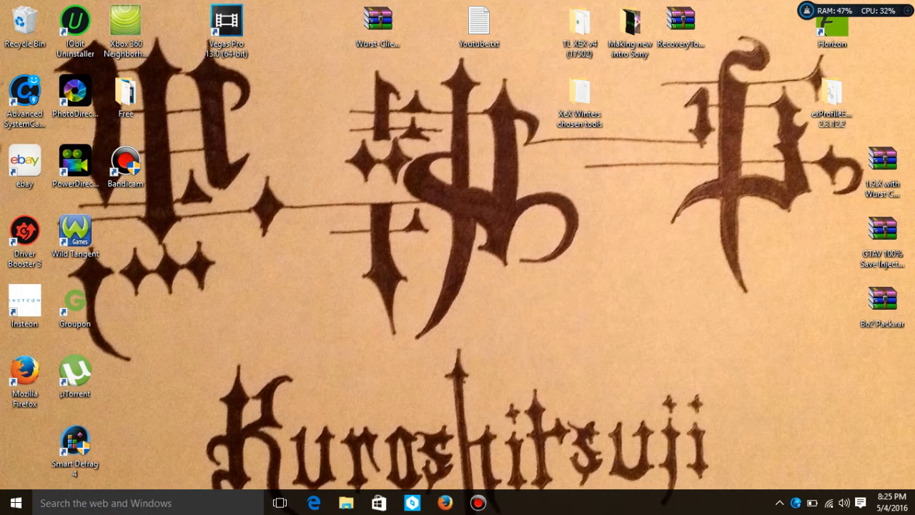
Move the XeX Winters chosen tools folder to mid-desktop and open it
left_click_drag(579, 97, 427, 171)
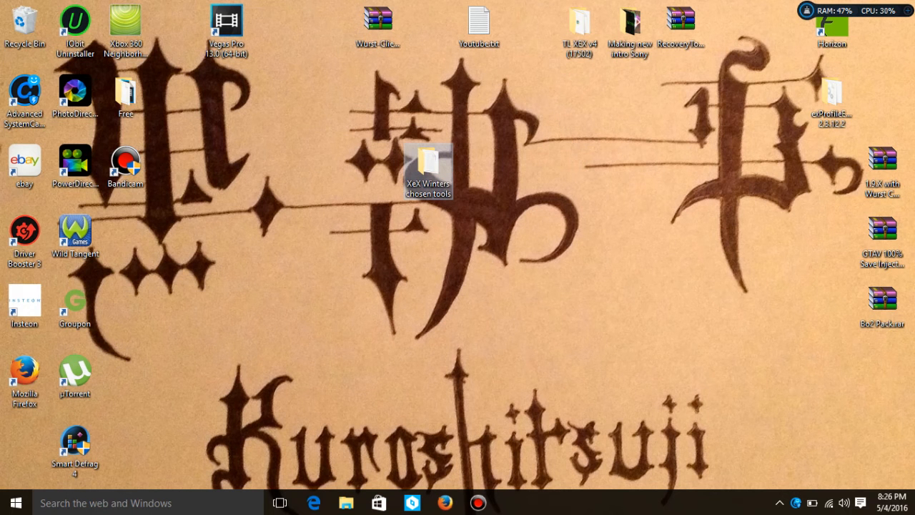
left_click_drag(427, 172, 479, 243)
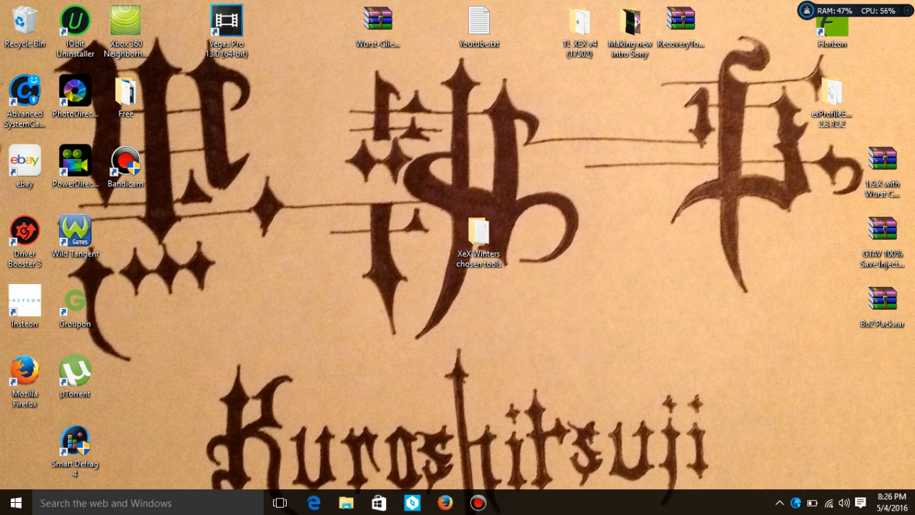
left_click(478, 236)
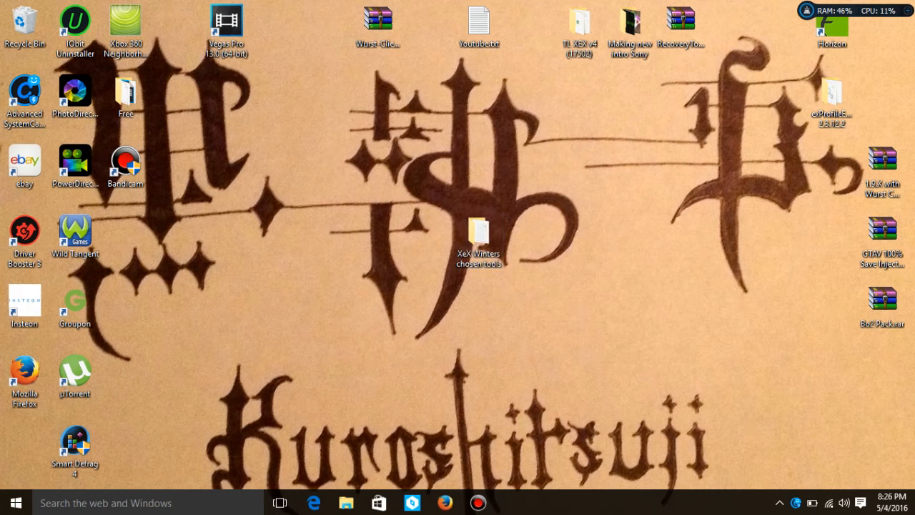
left_click(479, 239)
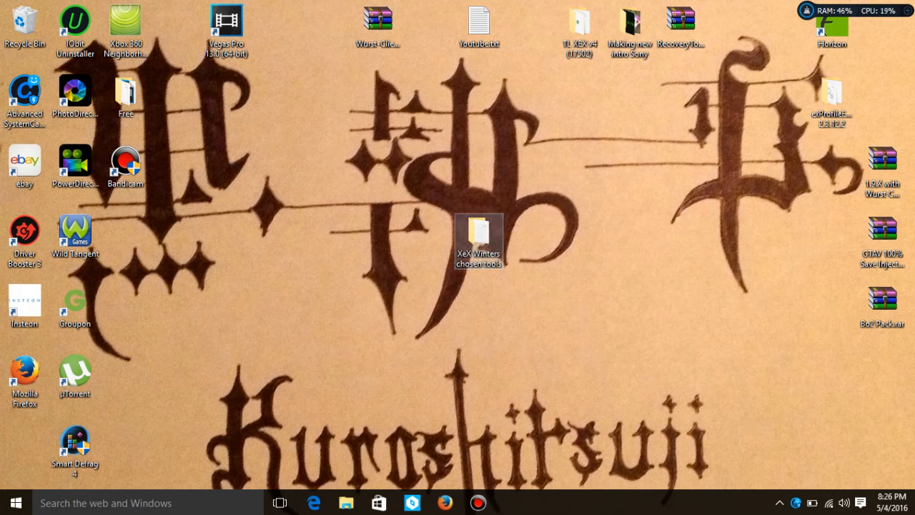
left_click_drag(479, 240, 377, 171)
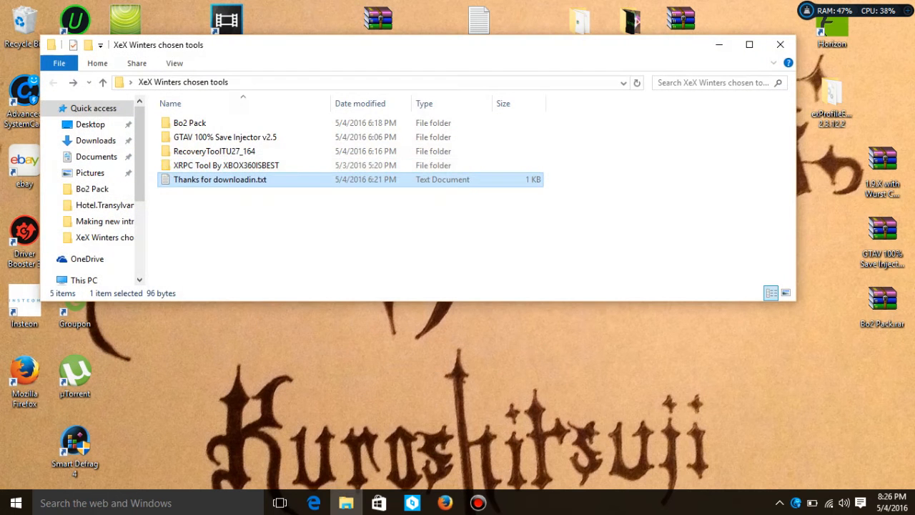
Maximize the window, open Bo2 Pack > Bo2 Recovery, and launch the TU18 Recovery tool
left_click(749, 44)
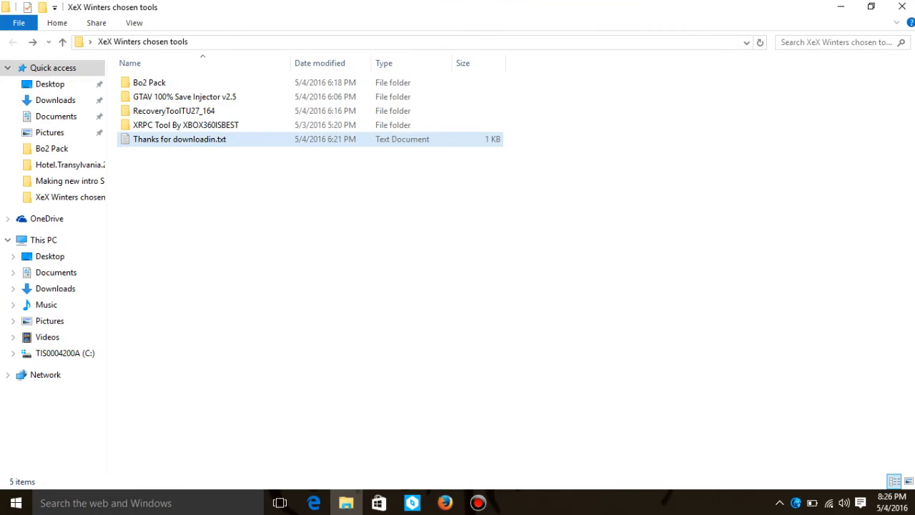
left_click(149, 82)
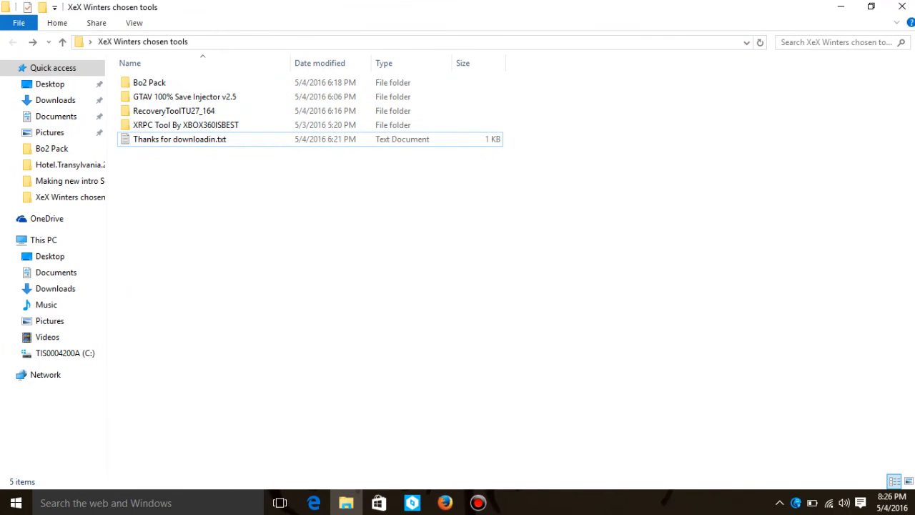
double_click(149, 82)
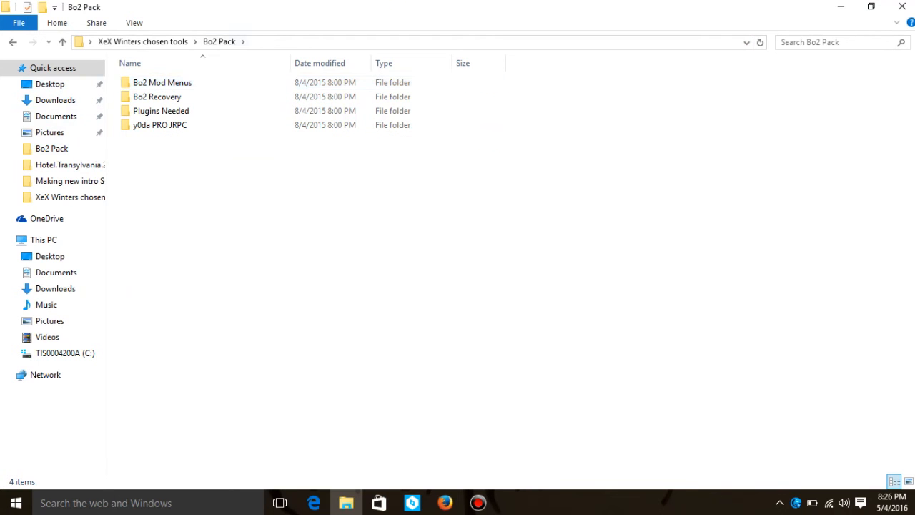
left_click(157, 96)
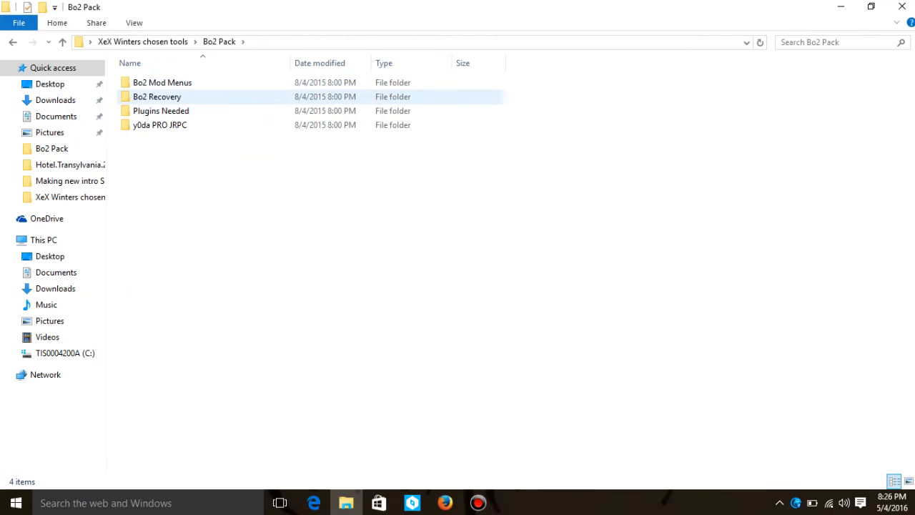
double_click(157, 96)
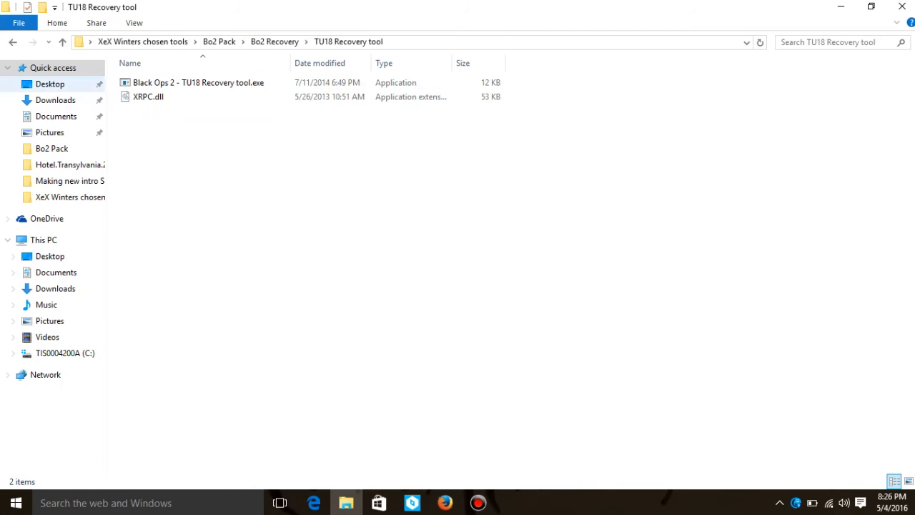
left_click(198, 82)
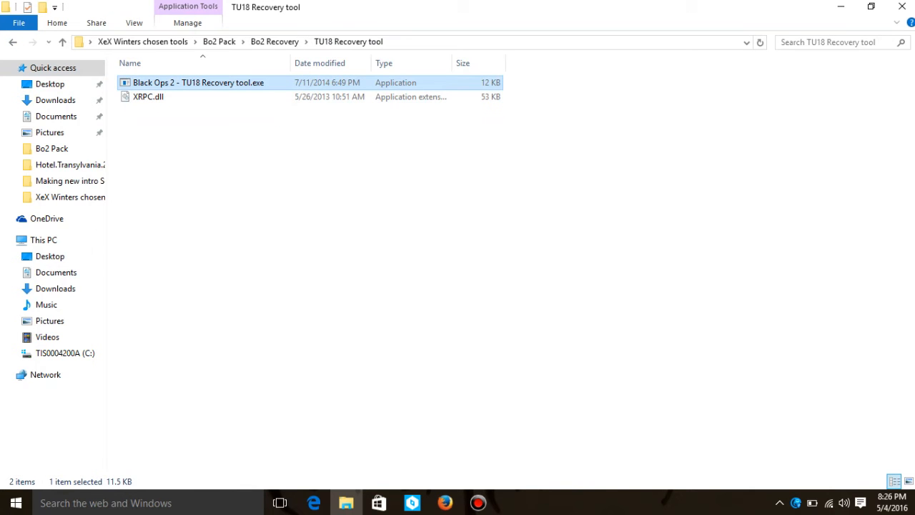
left_click(12, 41)
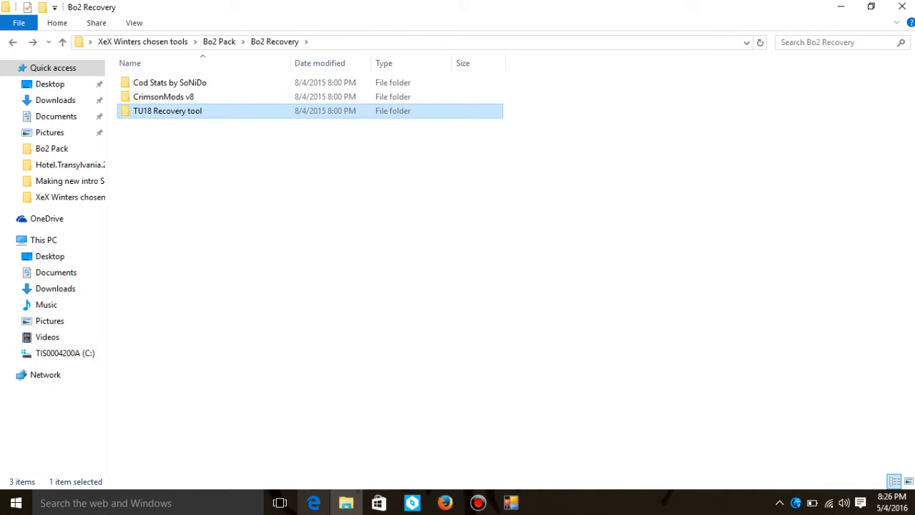
mouse_move(346, 502)
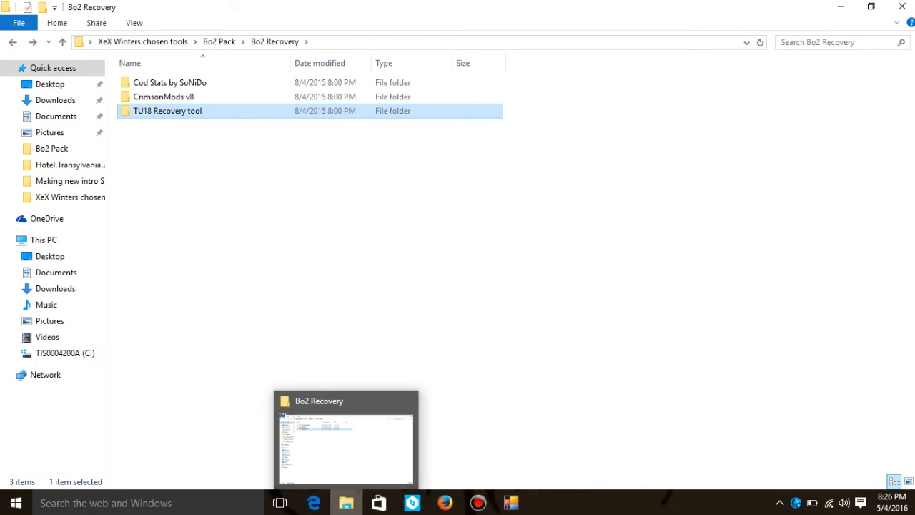
mouse_move(458, 286)
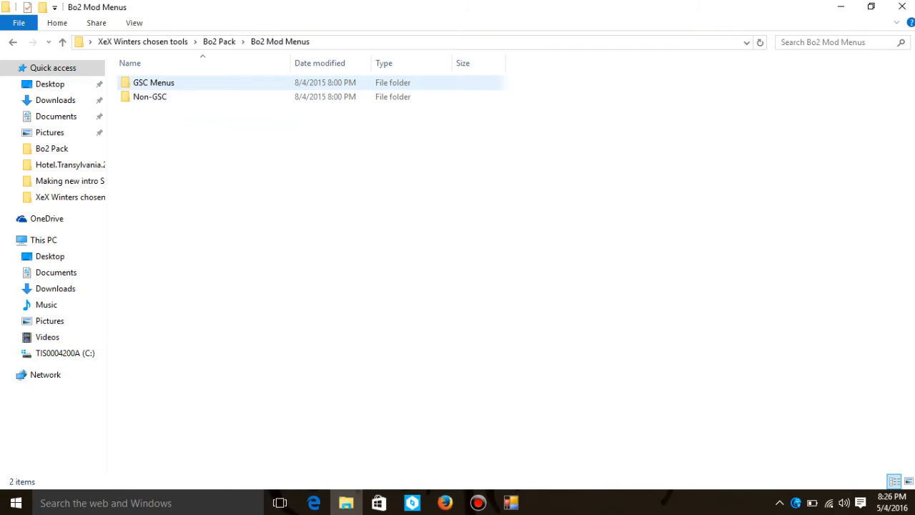
double_click(150, 97)
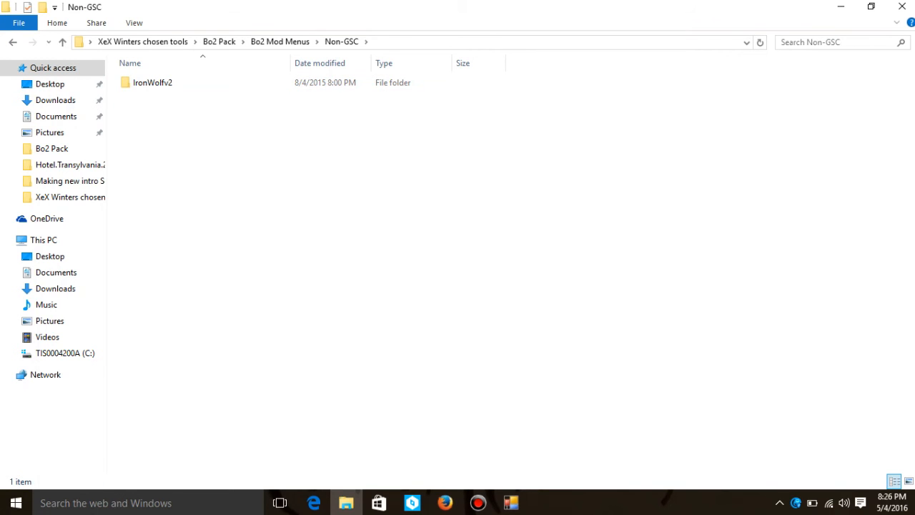
double_click(152, 82)
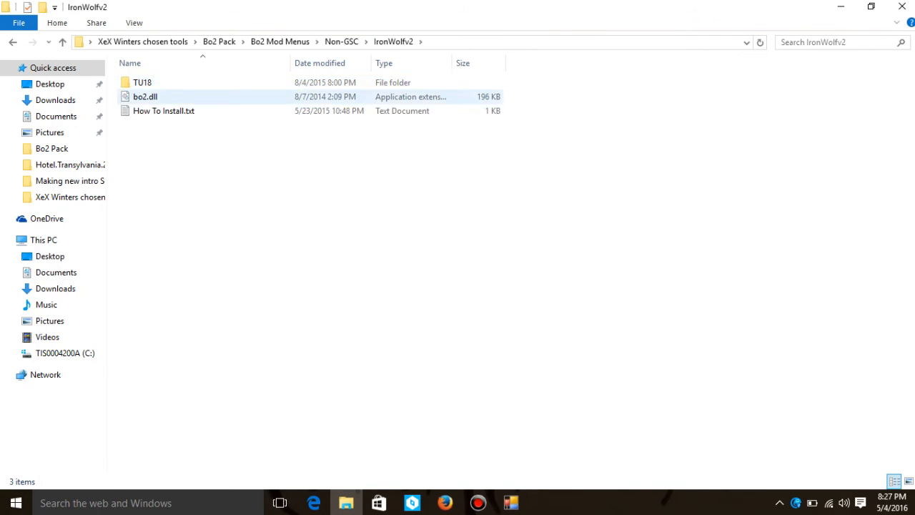
double_click(142, 82)
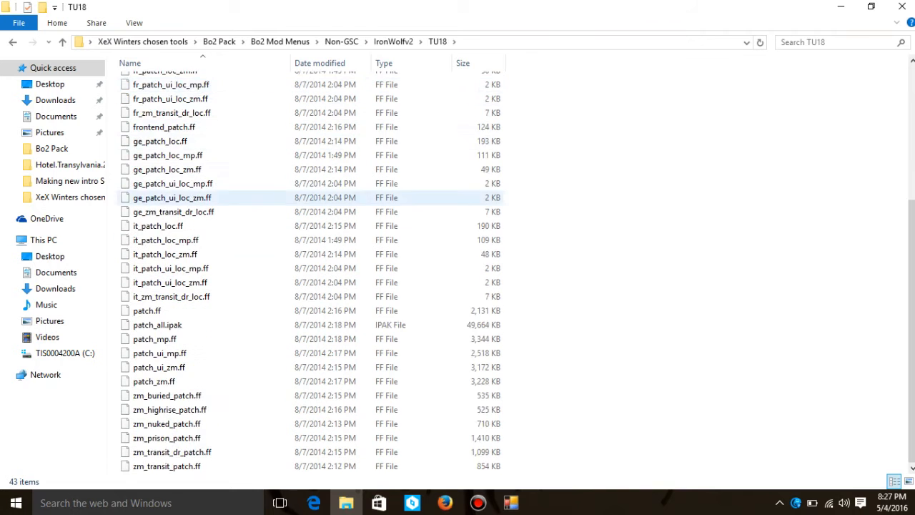
scroll("up", 3)
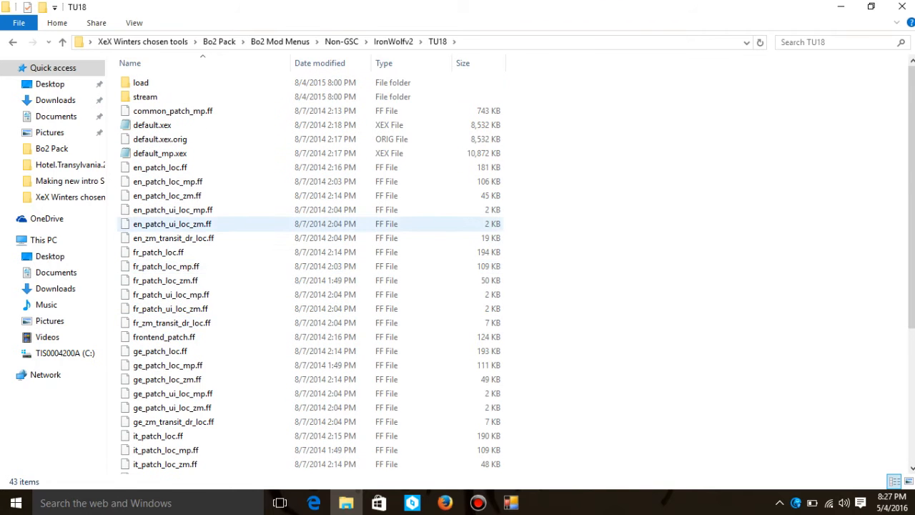
scroll("down", 3)
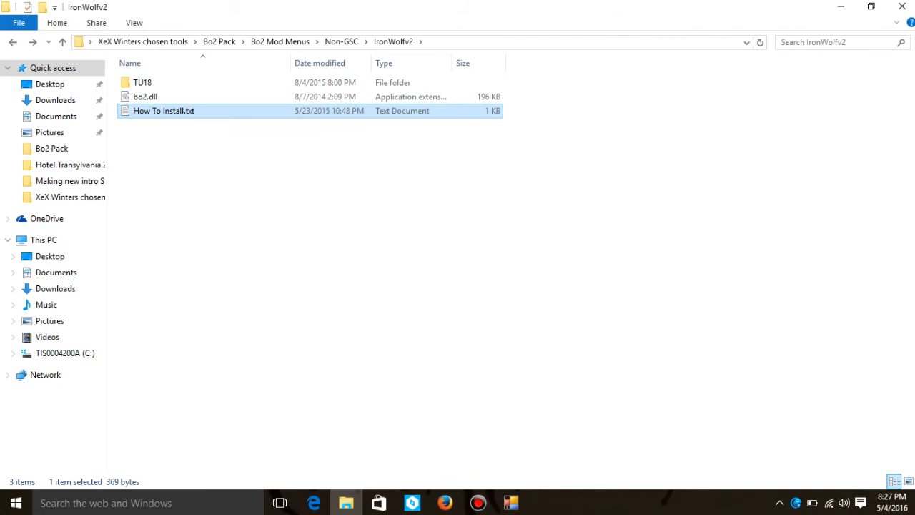
double_click(163, 111)
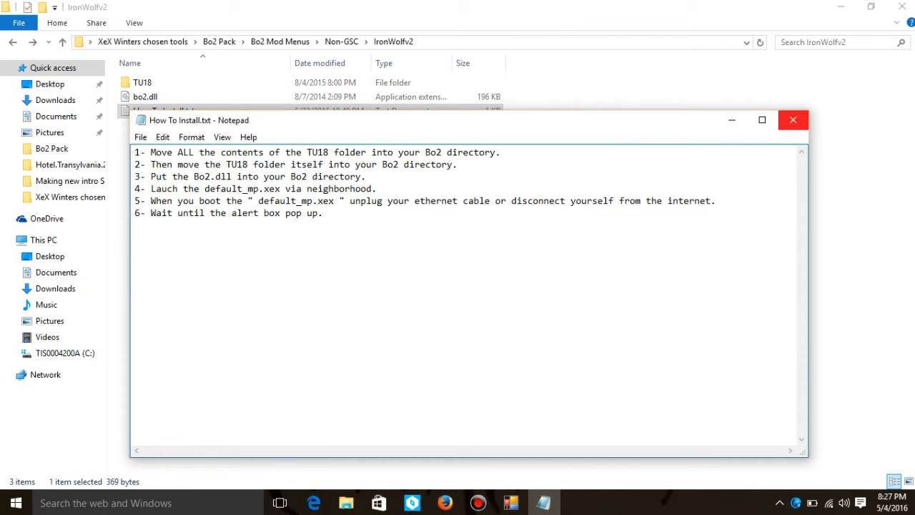
mouse_move(793, 120)
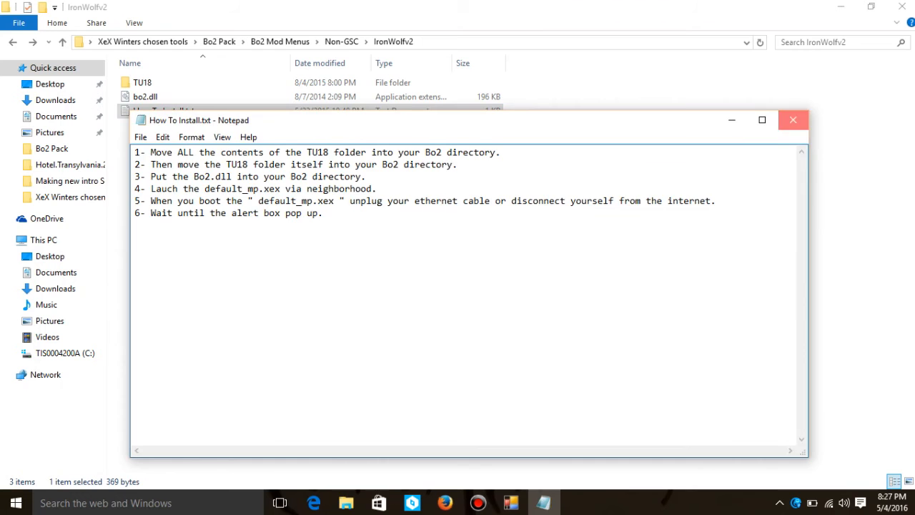
left_click(793, 120)
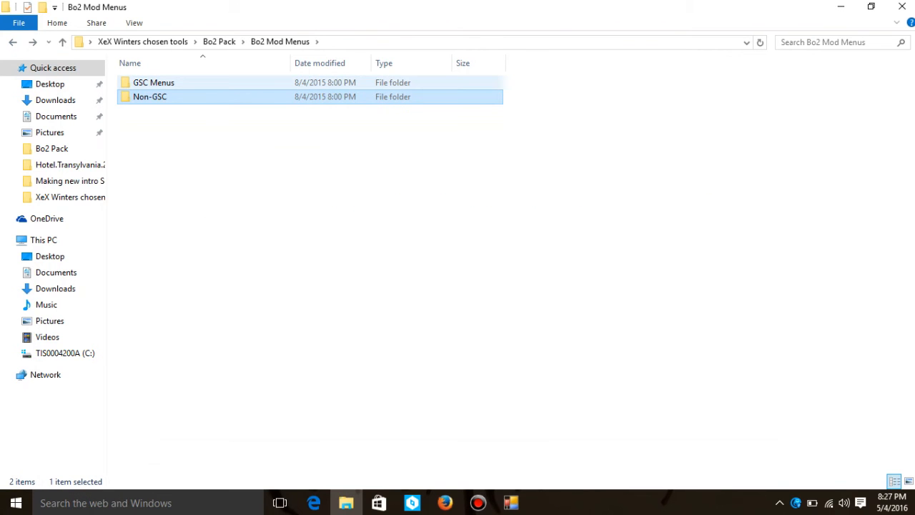
Open the GSC Menus folder and scroll through its 61 mod menu folders
double_click(153, 82)
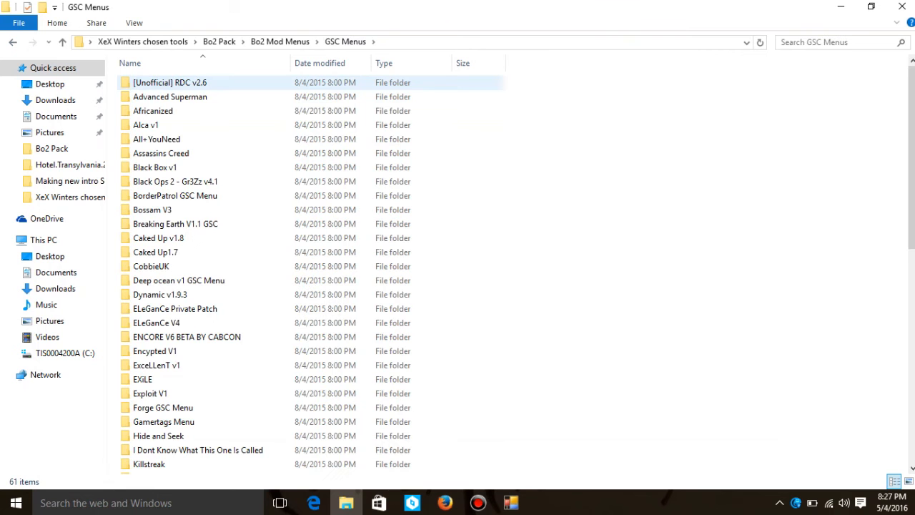
left_click(161, 153)
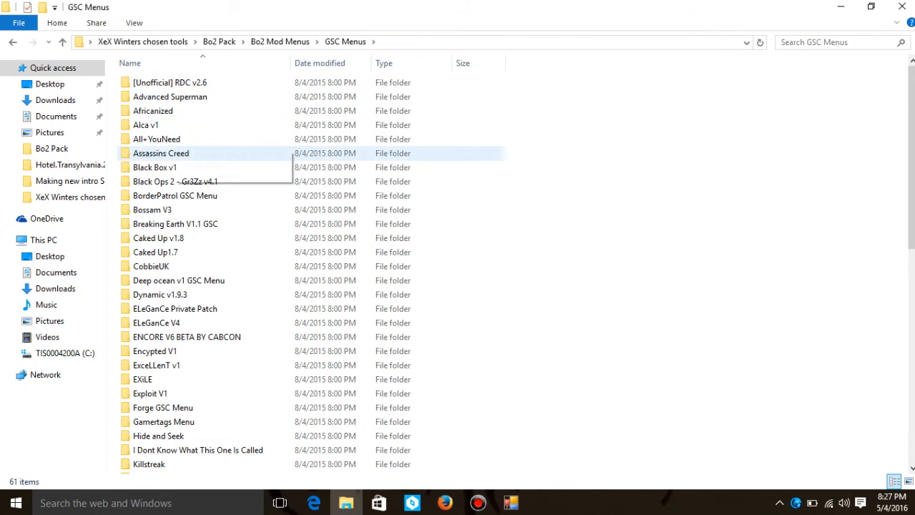
scroll("down", 3)
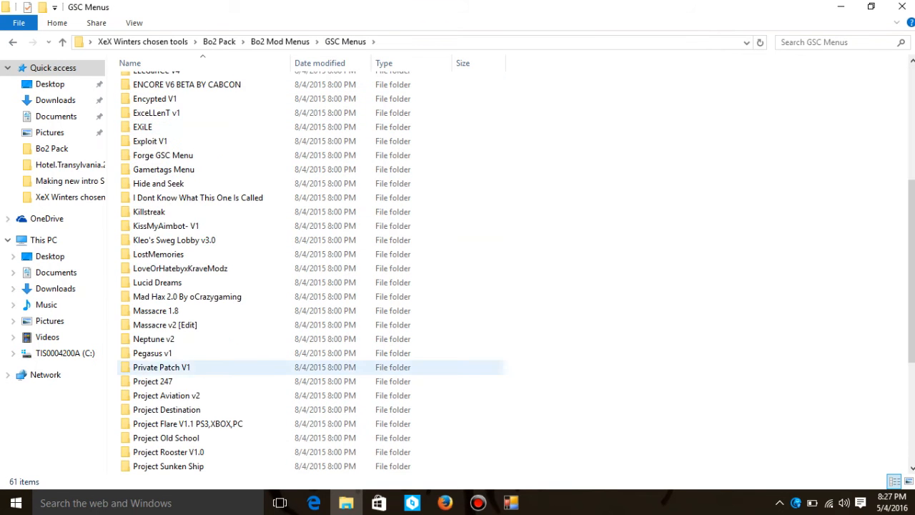
scroll("down", 3)
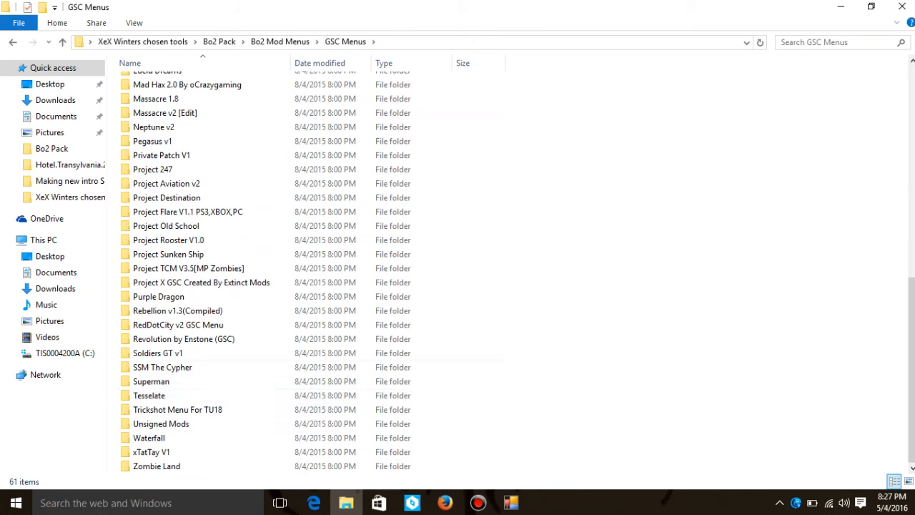
scroll("up", 3)
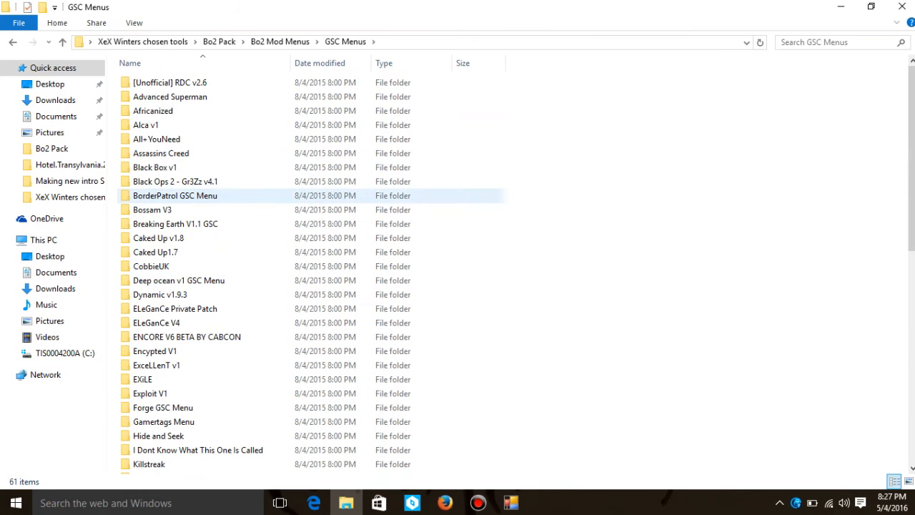
left_click(170, 82)
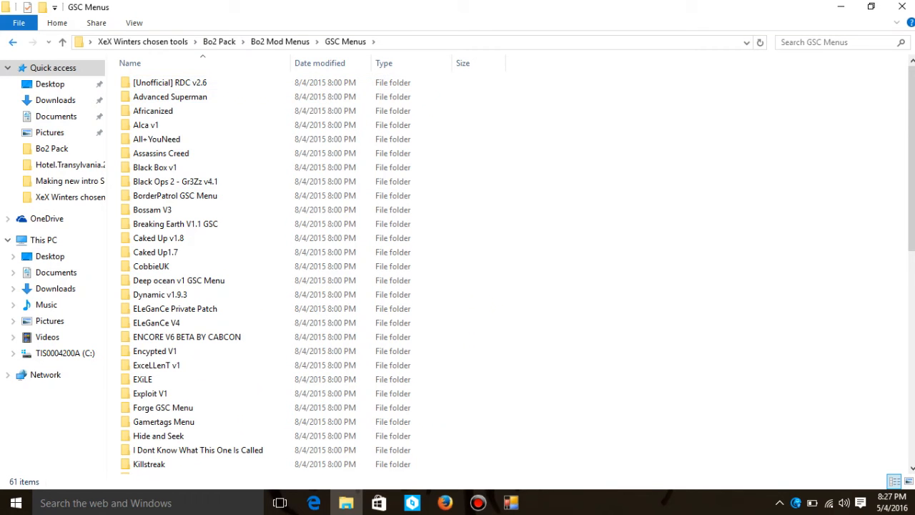
mouse_move(13, 42)
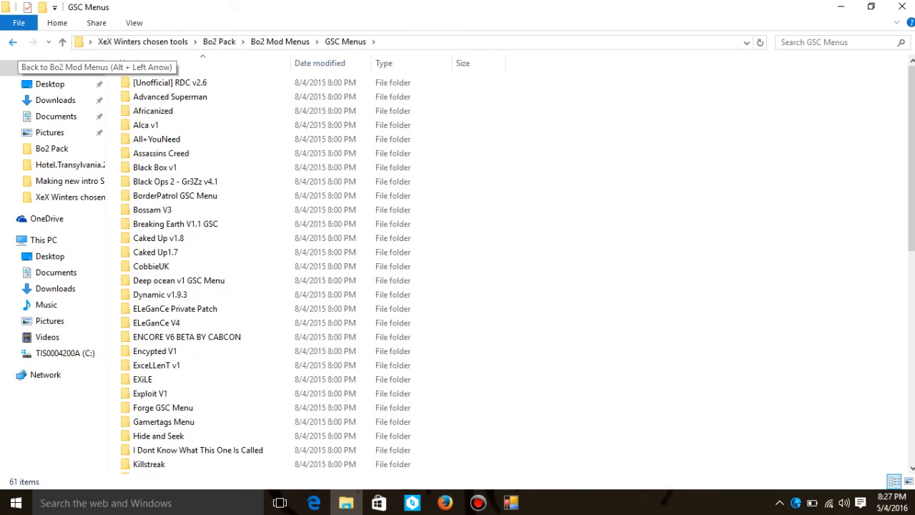
scroll("down", 3)
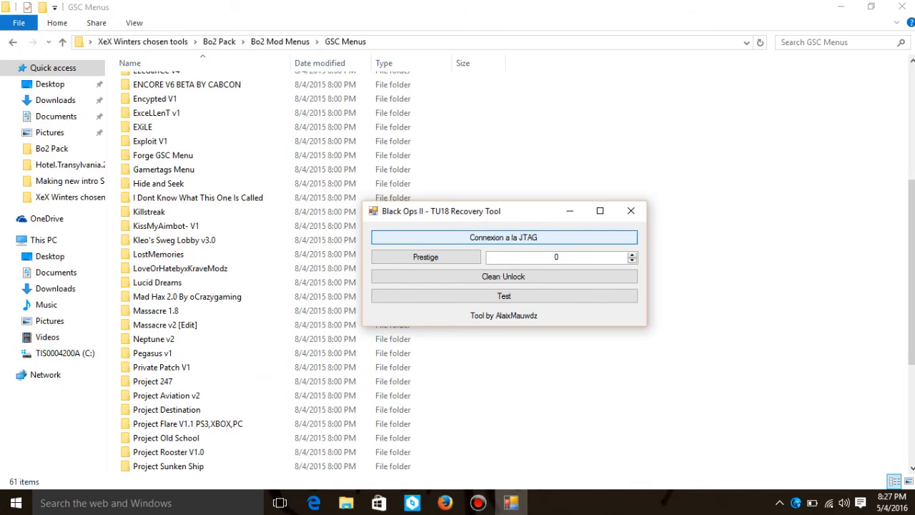
Try connecting the TU18 Recovery Tool to the console, dismiss the error, and close it
left_click(503, 237)
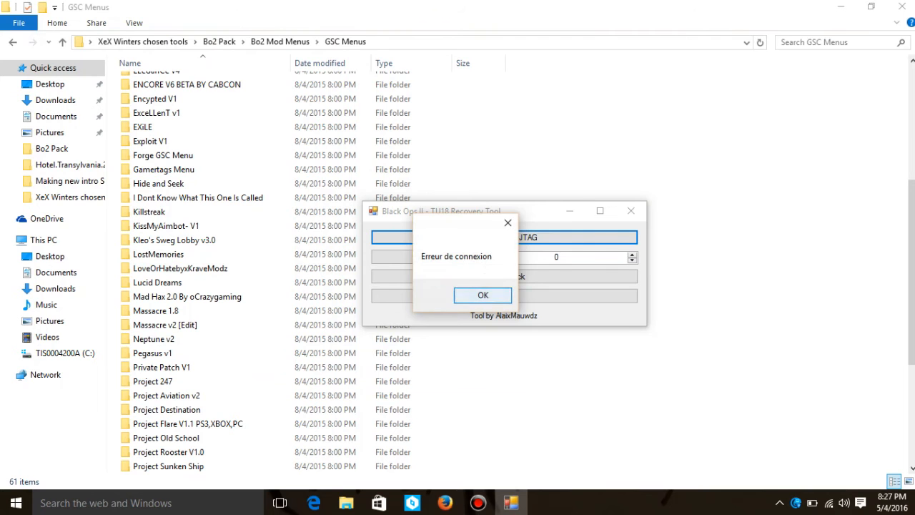
left_click(482, 294)
type("8")
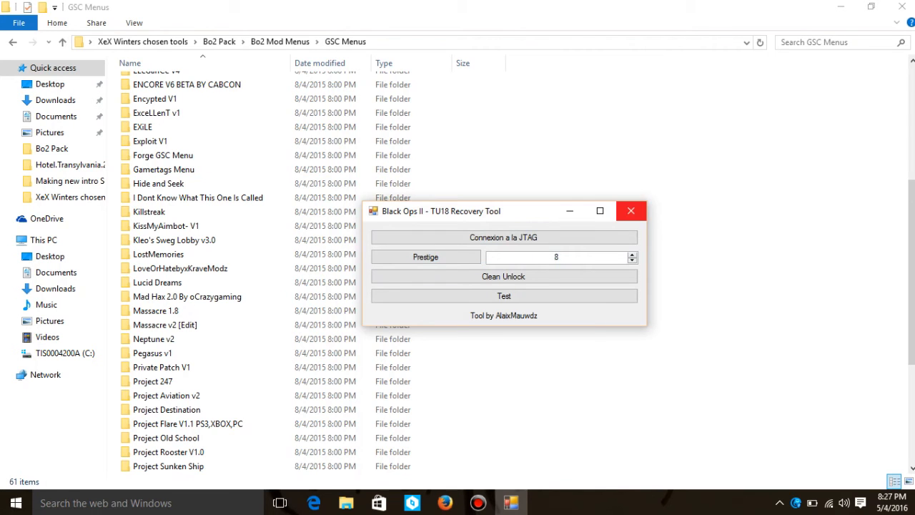
left_click(12, 41)
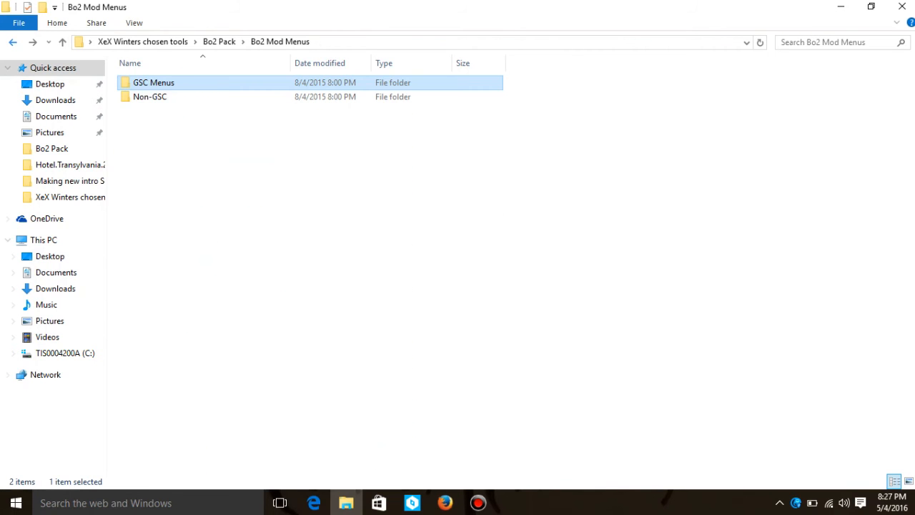
Browse Bo2 Pack and Plugins Needed, then return to XeX Winters chosen tools
left_click(12, 41)
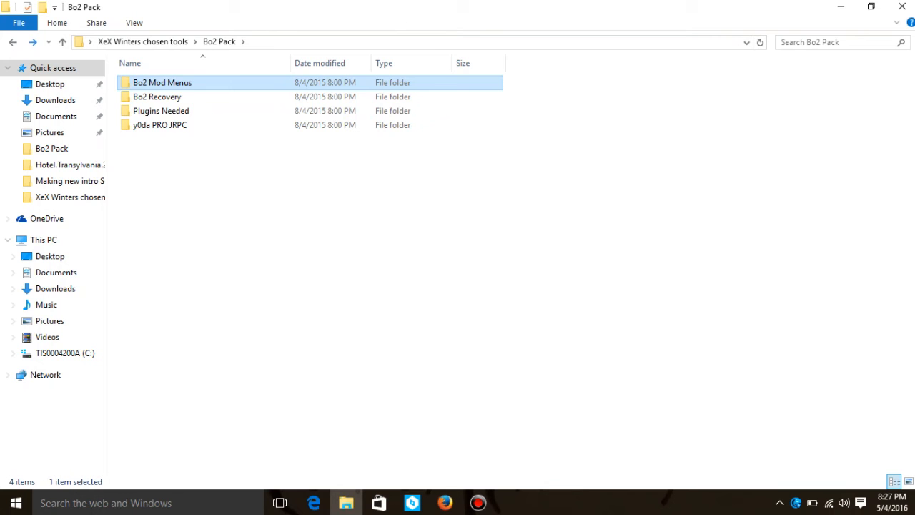
double_click(160, 110)
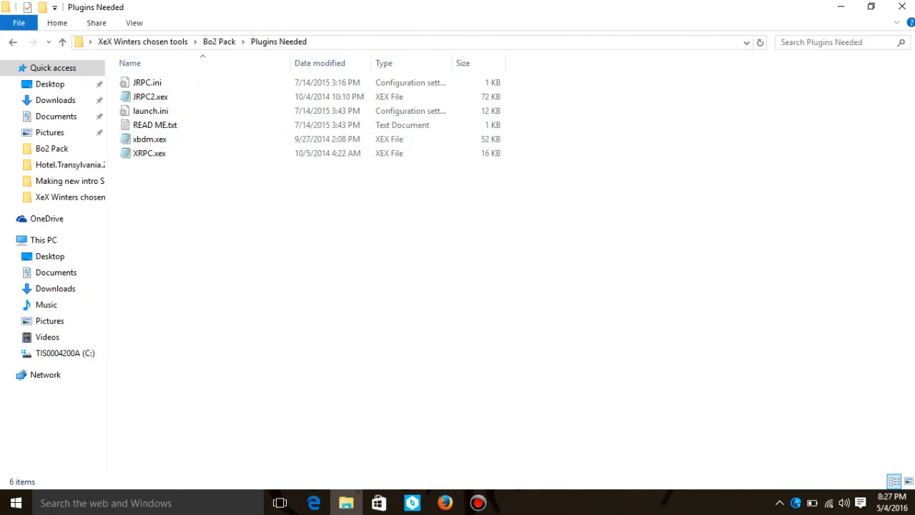
left_click(146, 82)
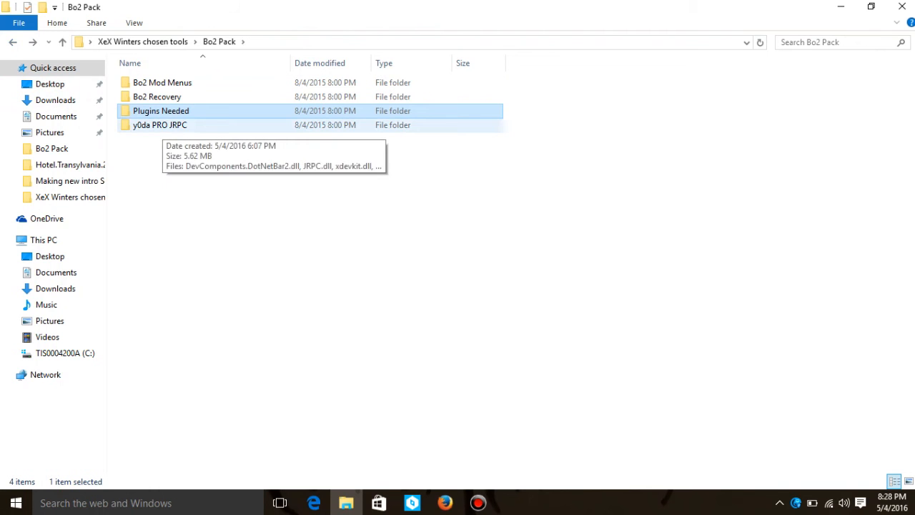
double_click(159, 125)
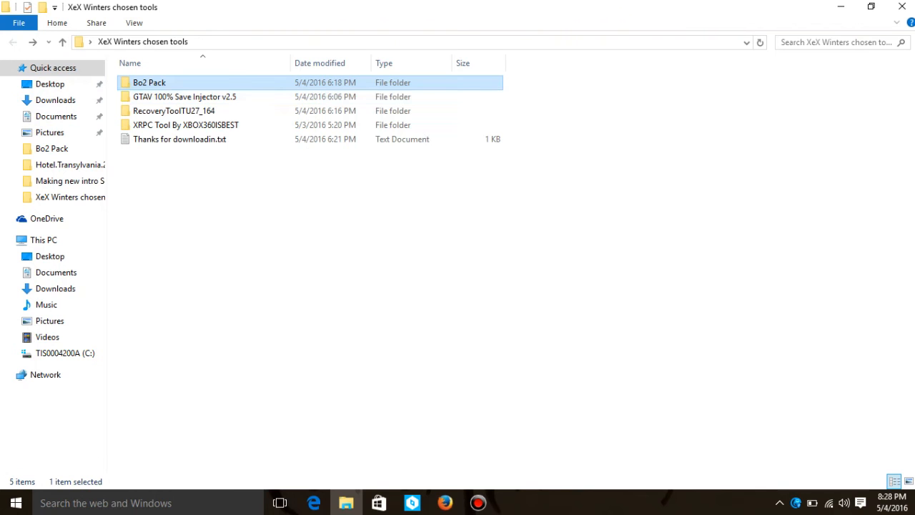
Launch GTAV 100% Save Injector v2.5.exe and run it past the SmartScreen warning
double_click(185, 96)
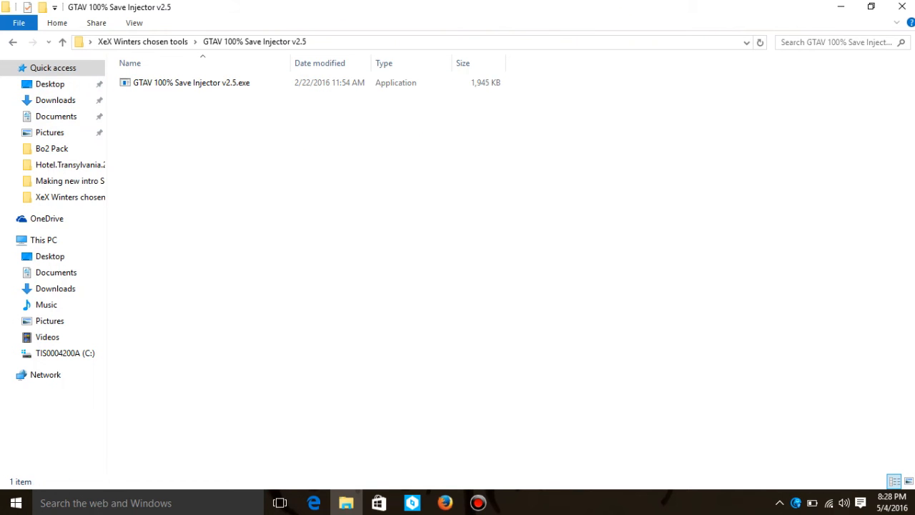
double_click(191, 82)
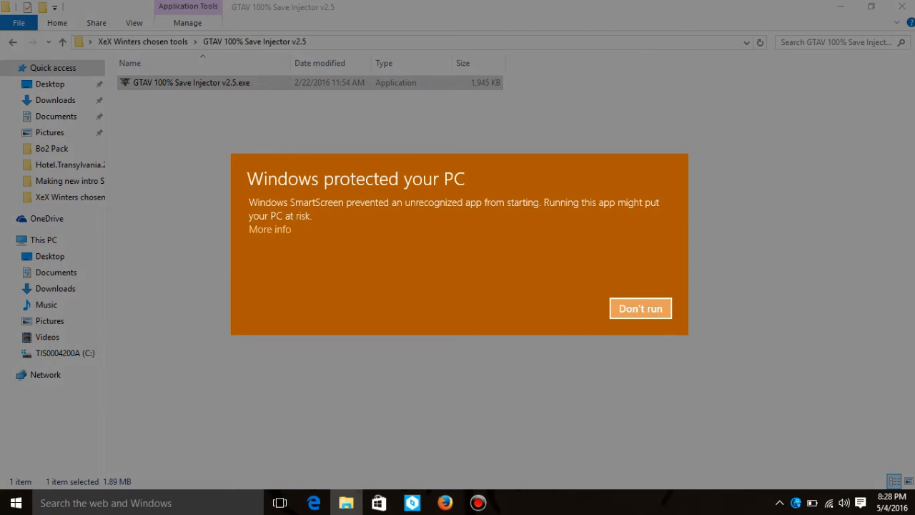
left_click(269, 229)
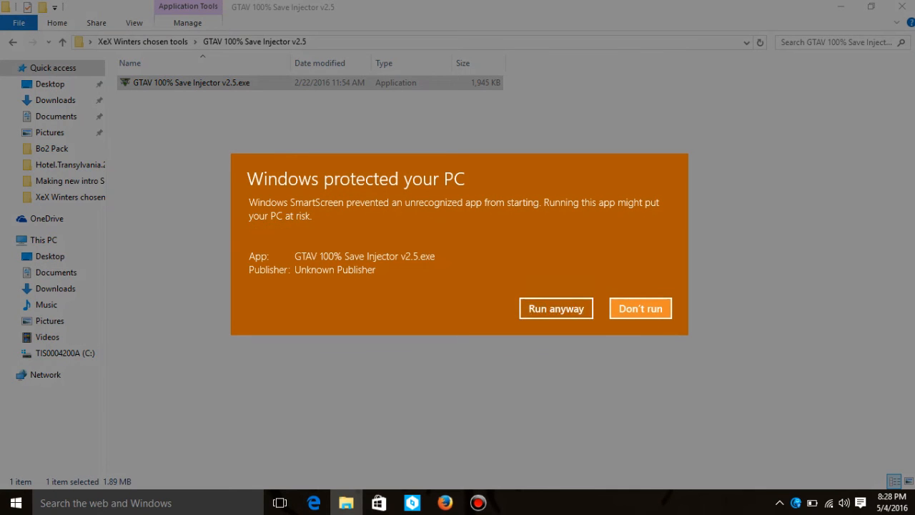
left_click(555, 308)
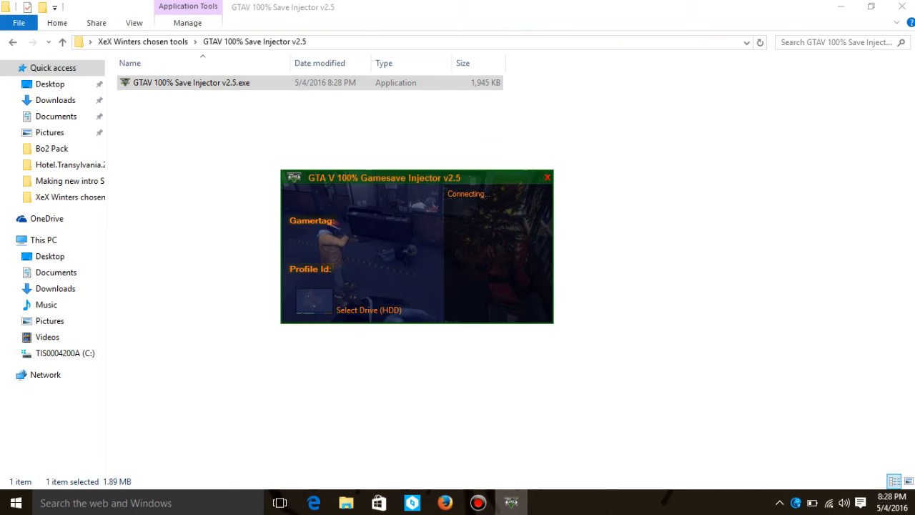
Close the GTA V 100% Gamesave Injector window
left_click(548, 176)
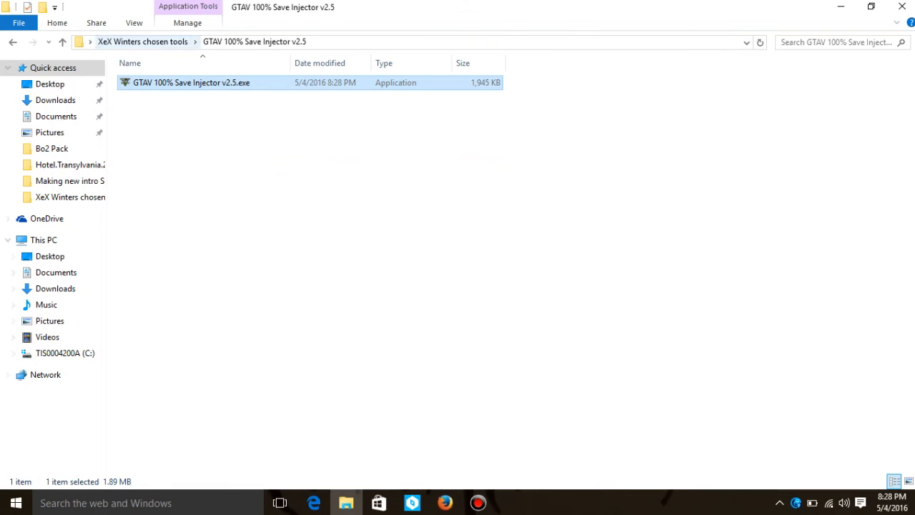
Go back to XeX Winters chosen tools and launch RecoveryTool.exe from RecoveryToolTU27_164
left_click(12, 41)
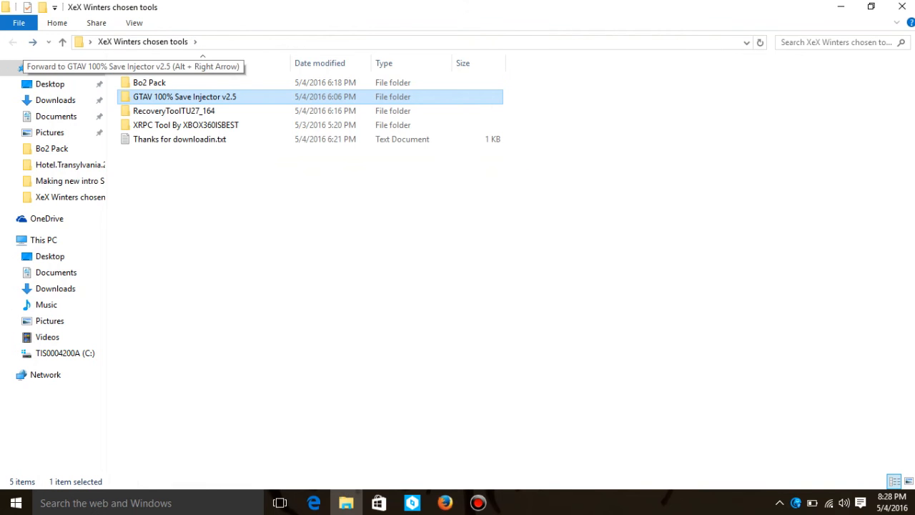
mouse_move(186, 125)
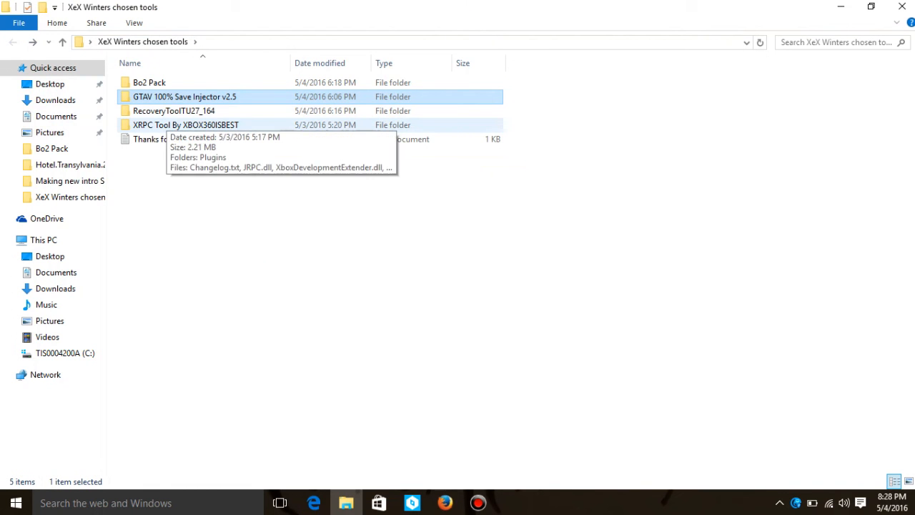
mouse_move(174, 111)
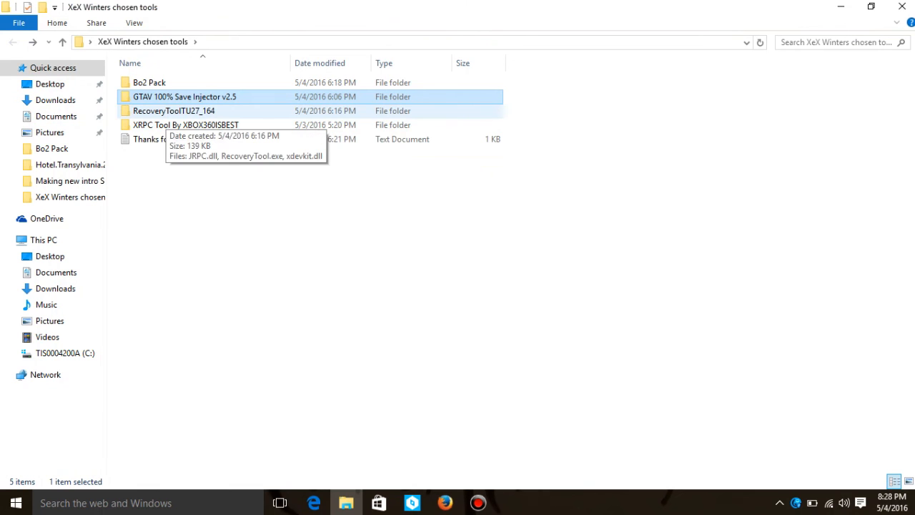
double_click(185, 96)
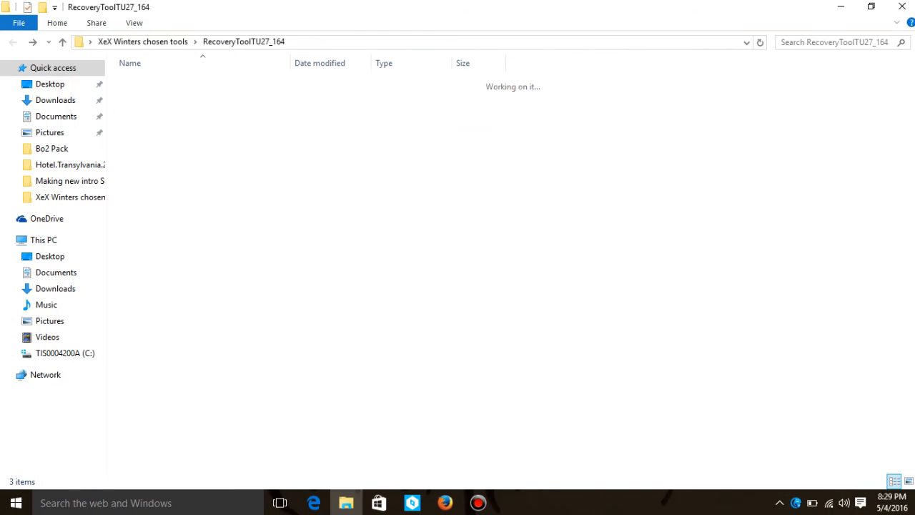
left_click(163, 96)
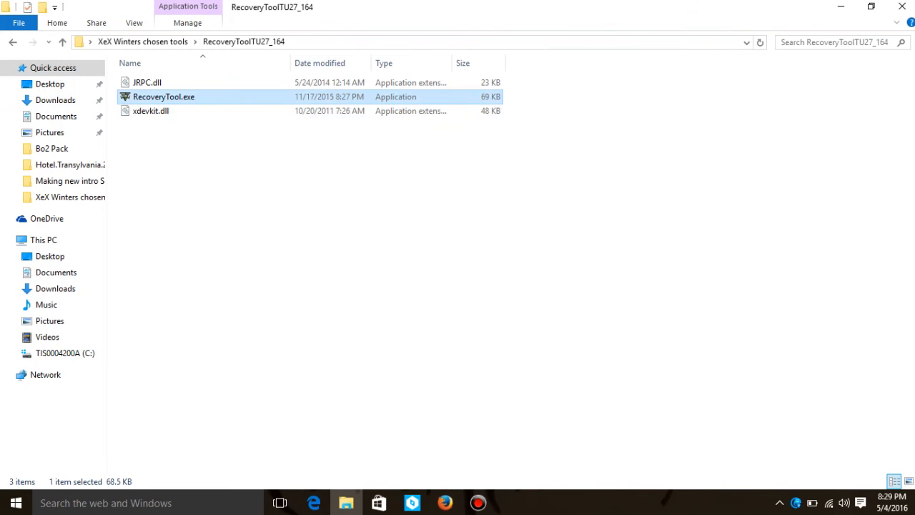
double_click(164, 96)
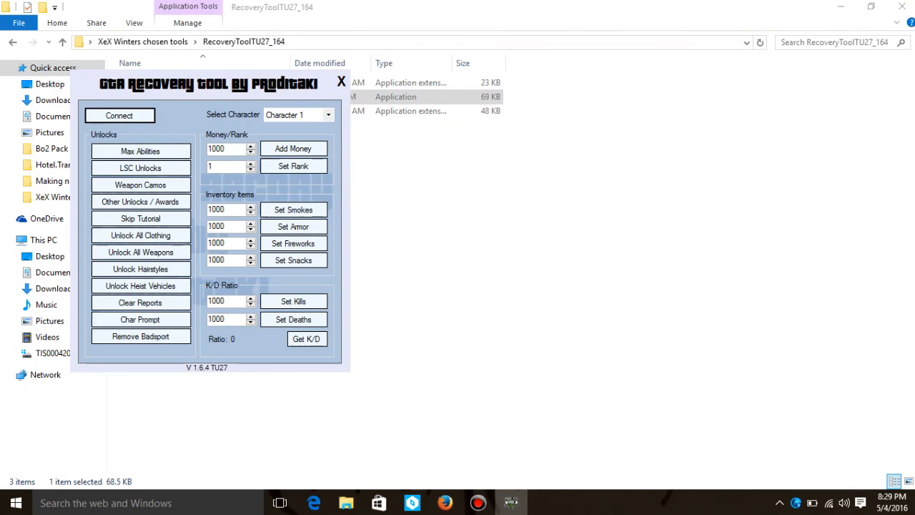
Reposition the GTA Recovery Tool window, set Smokes to 500000, and check the character dropdown
left_click_drag(207, 84, 591, 163)
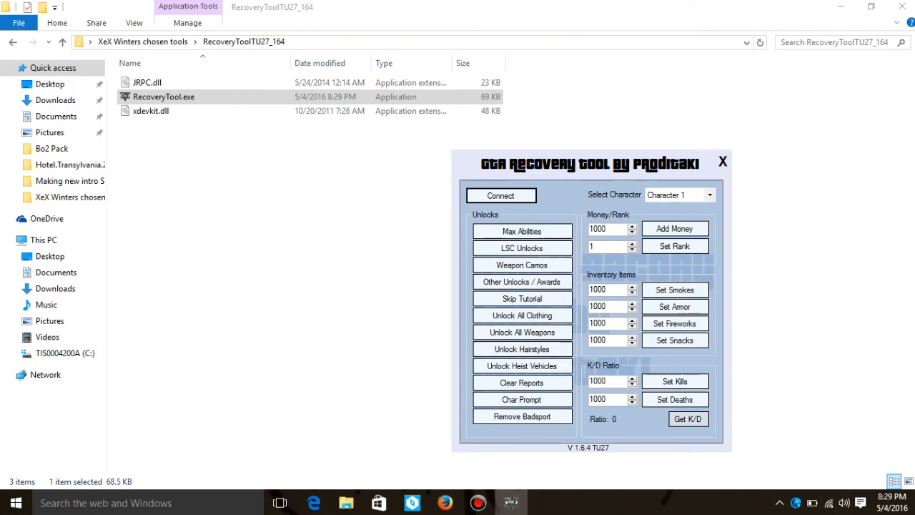
left_click_drag(586, 164, 587, 95)
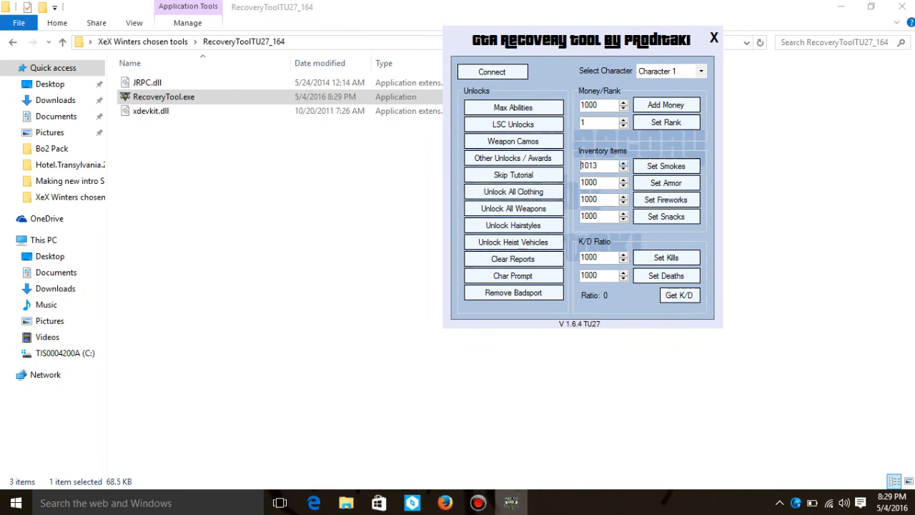
left_click(623, 162)
type("500000")
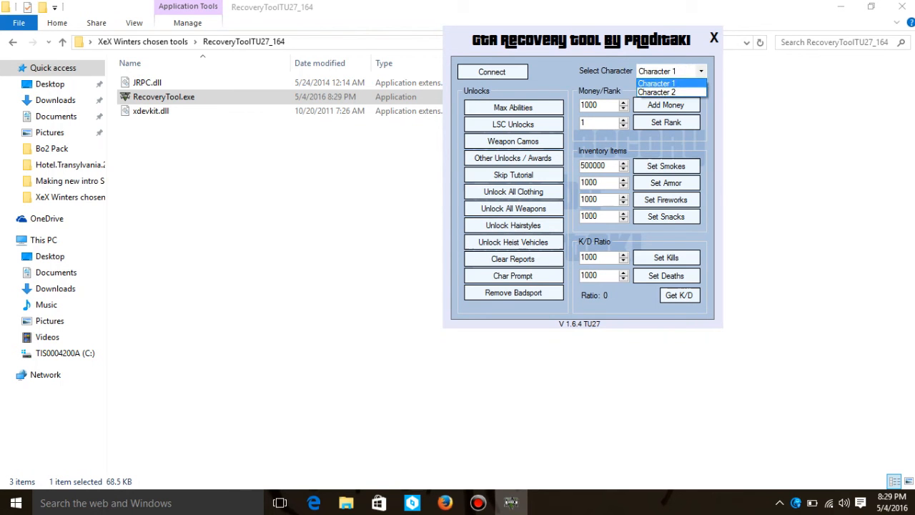
left_click(655, 83)
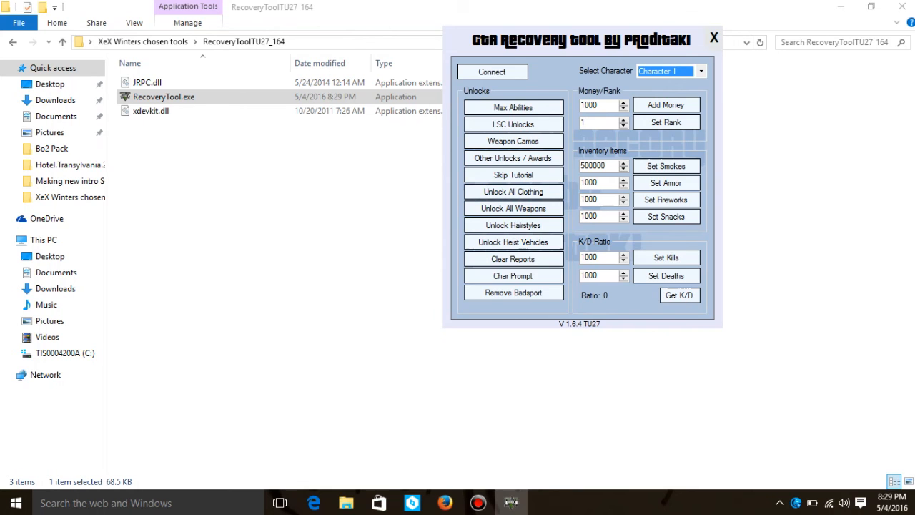
left_click(713, 37)
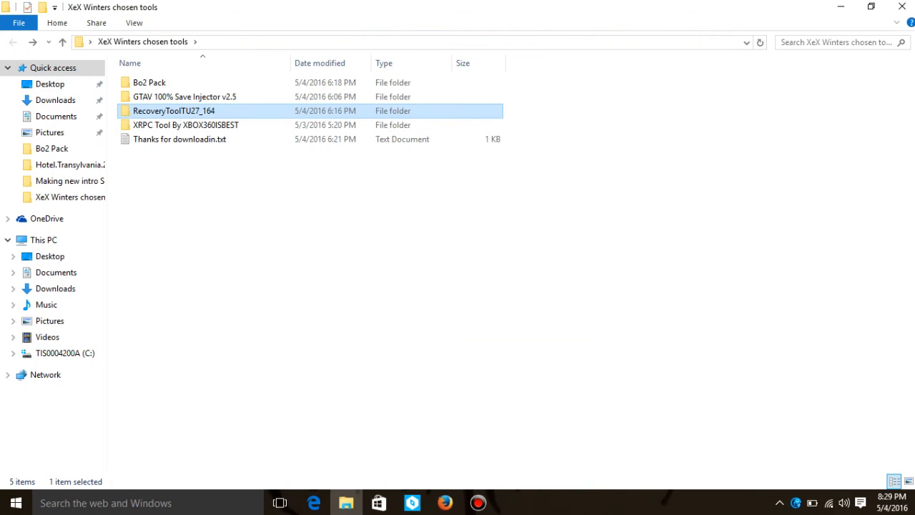
Open RecoveryToolTU27_164, select its files, then go back to XeX Winters chosen tools
double_click(174, 110)
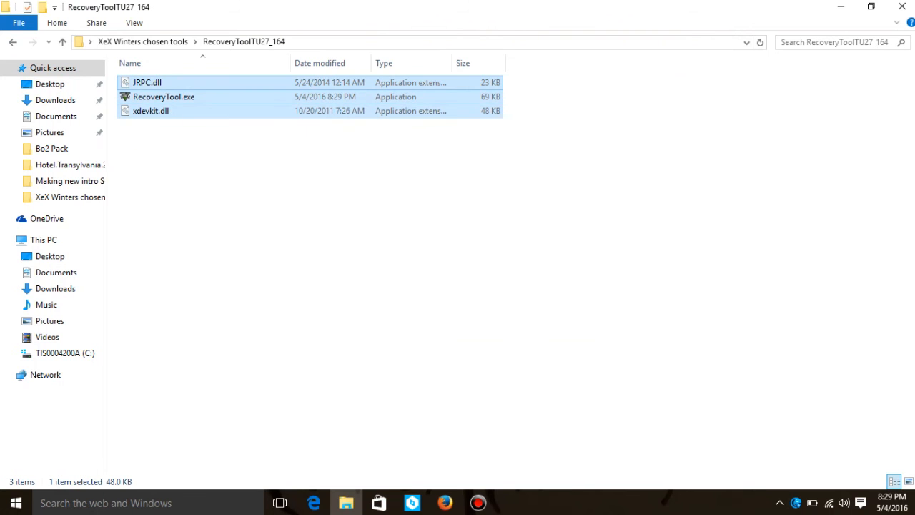
key("ctrl+a")
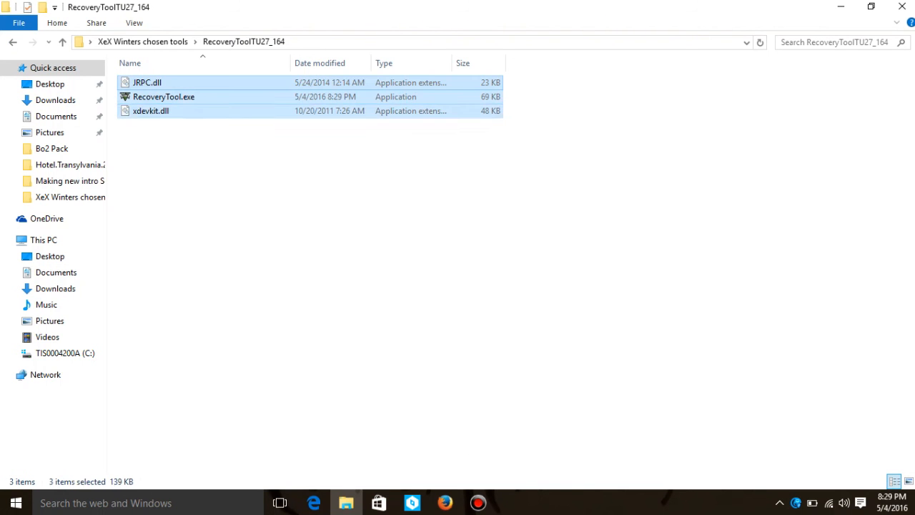
left_click(150, 110)
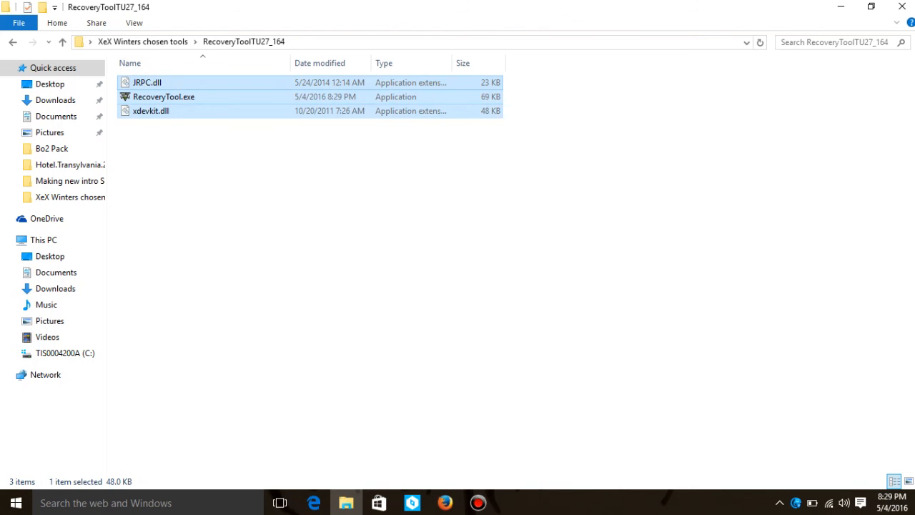
left_click(12, 41)
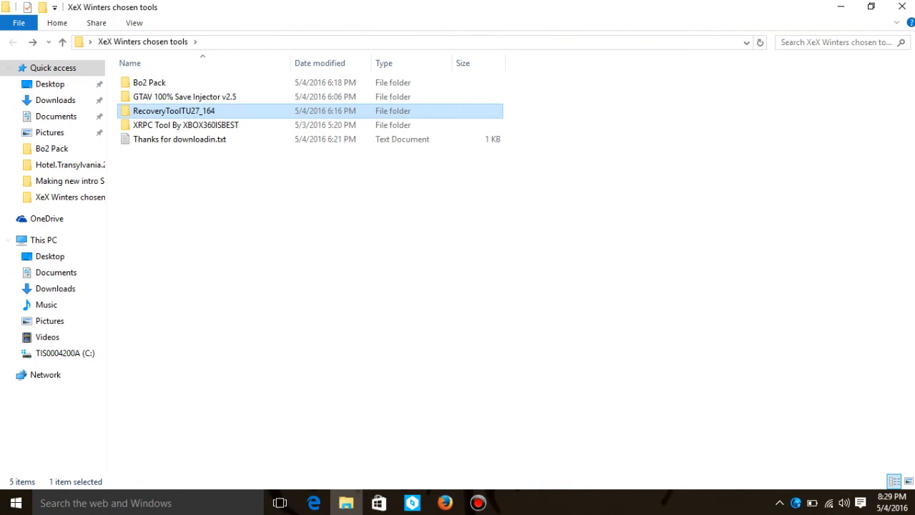
Open the XRPC Tool By XBOX360ISBEST folder and open Changelog.txt
double_click(186, 124)
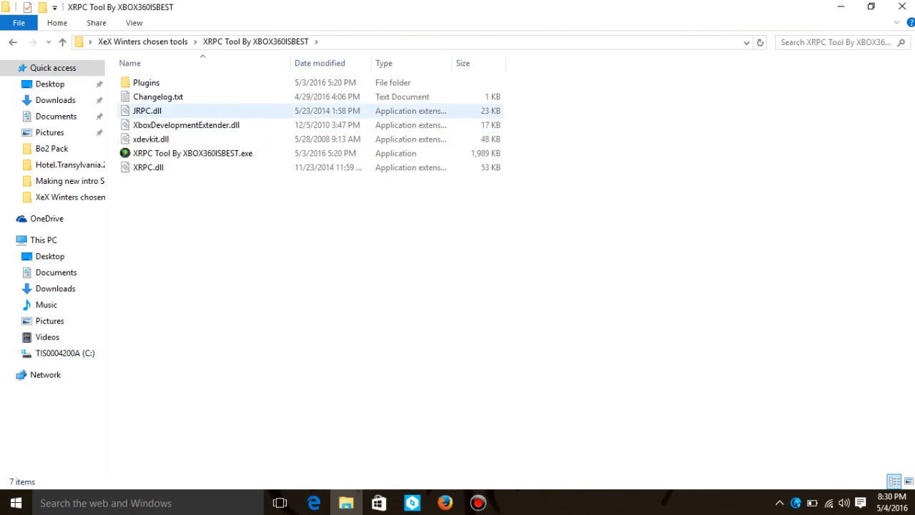
left_click(192, 153)
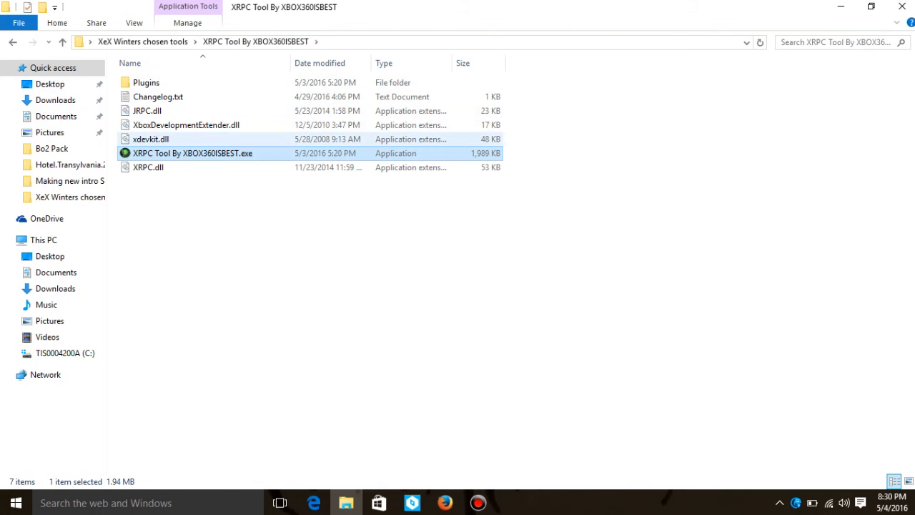
mouse_move(193, 153)
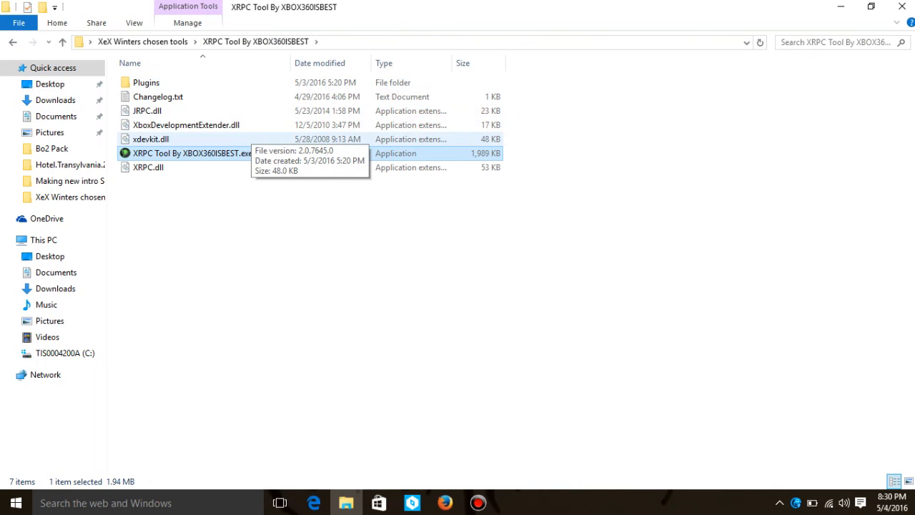
mouse_move(147, 111)
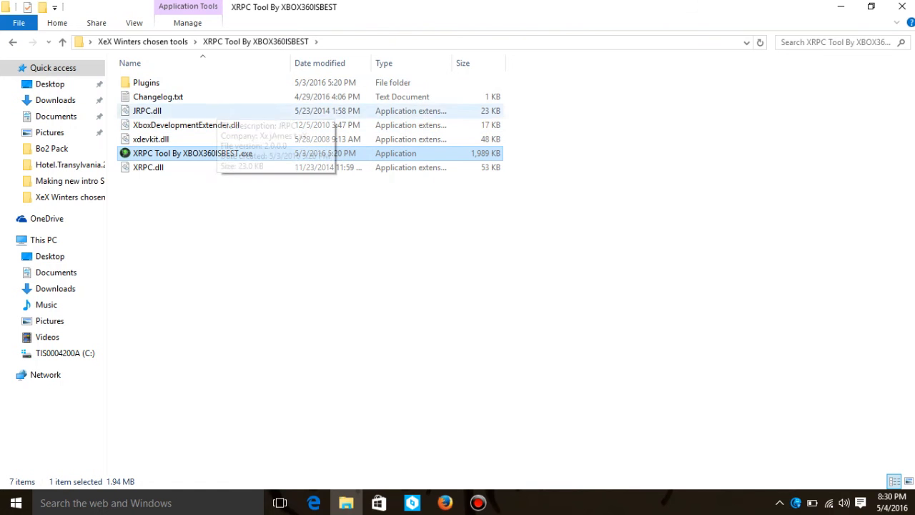
double_click(158, 97)
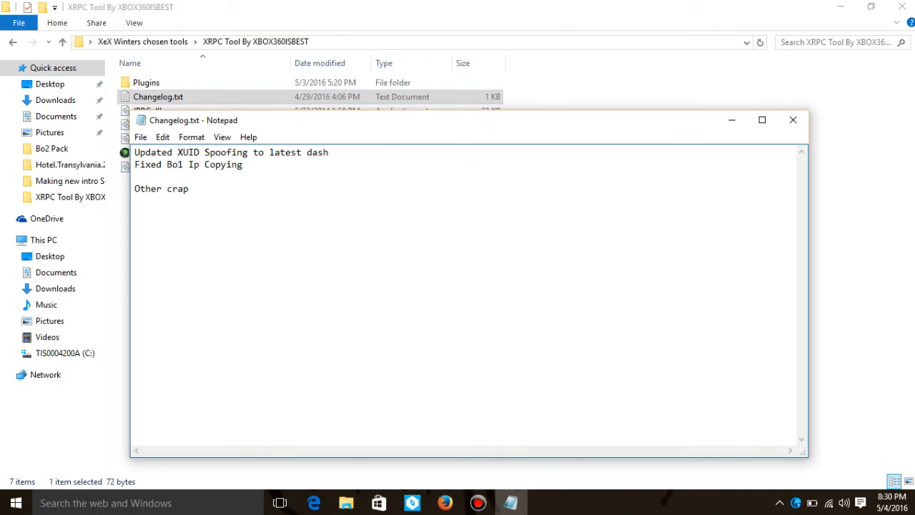
Select the 'Fixed Bo1 Ip Copying' changelog line, then close Notepad
triple_click(188, 164)
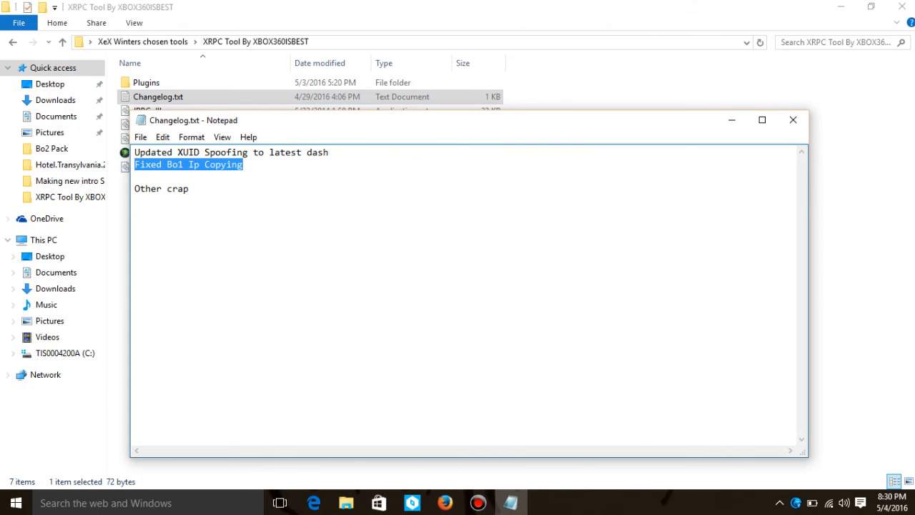
left_click(183, 188)
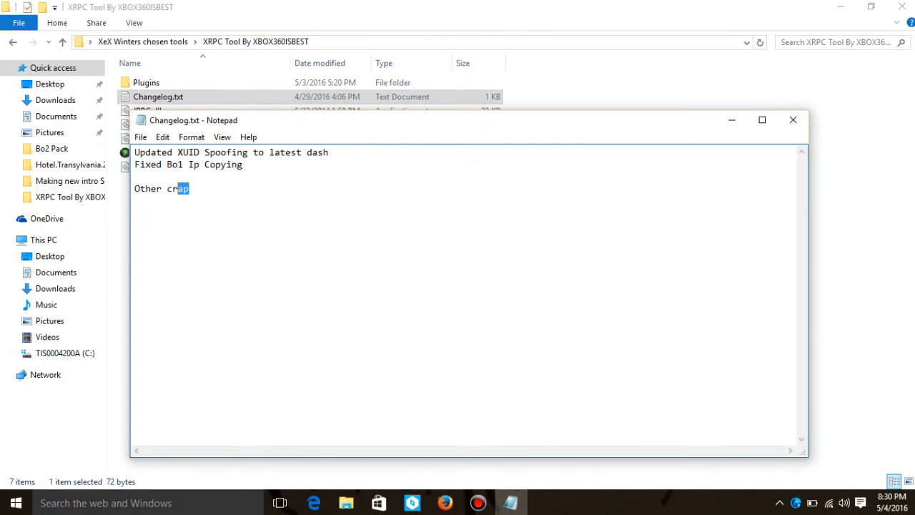
triple_click(160, 188)
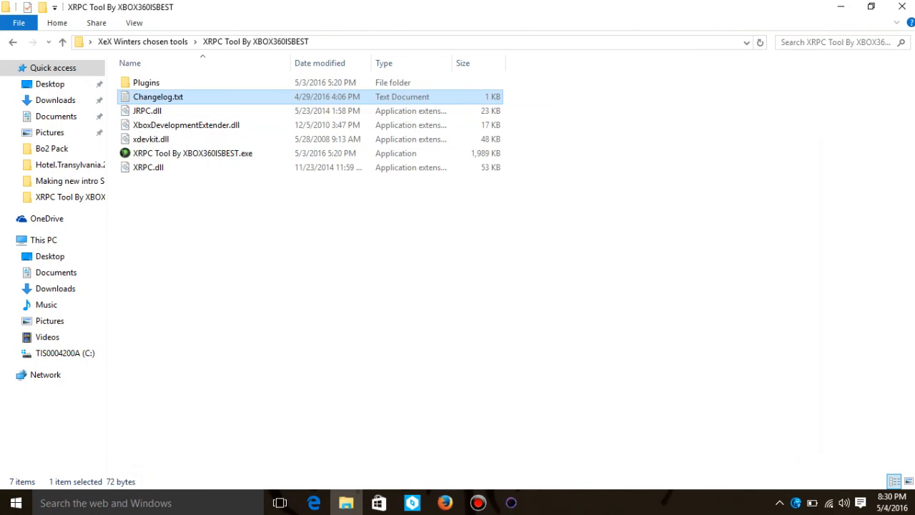
Launch XRPC Tool By XBOX360ISBEST.exe and get past its startup screen
double_click(192, 153)
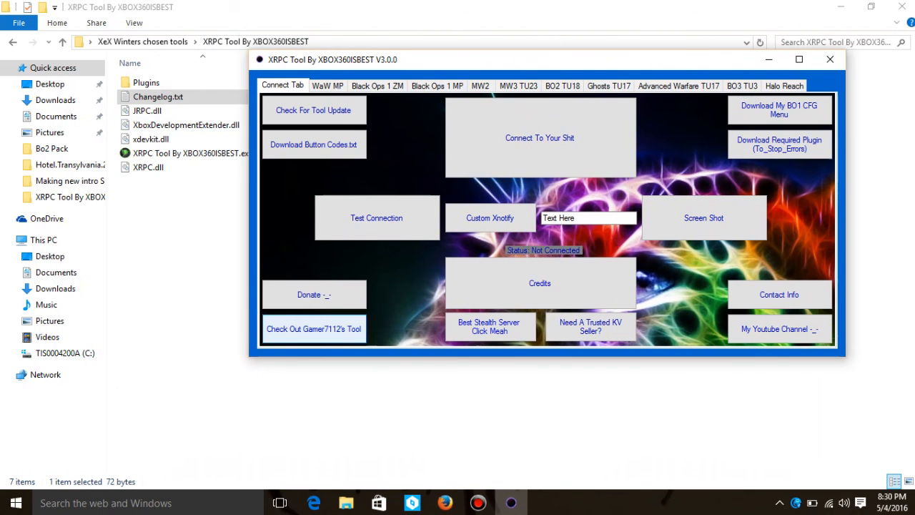
left_click(489, 327)
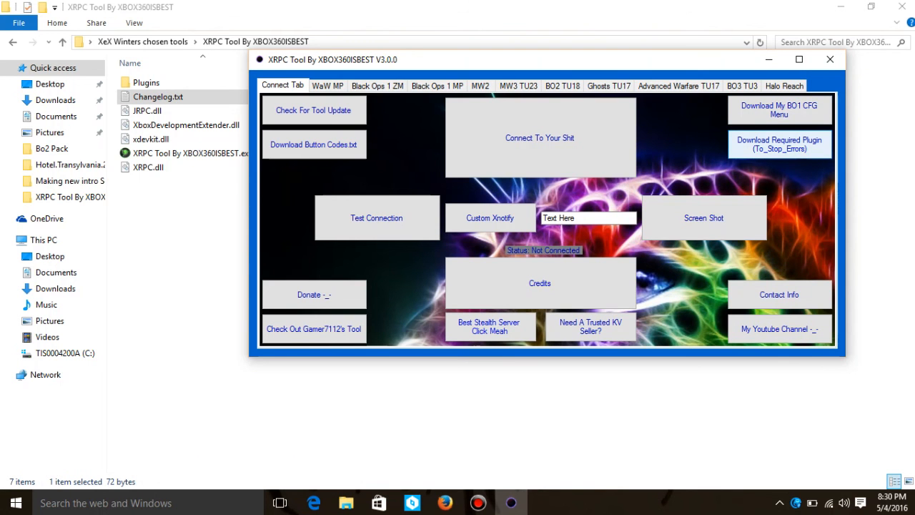
left_click(489, 328)
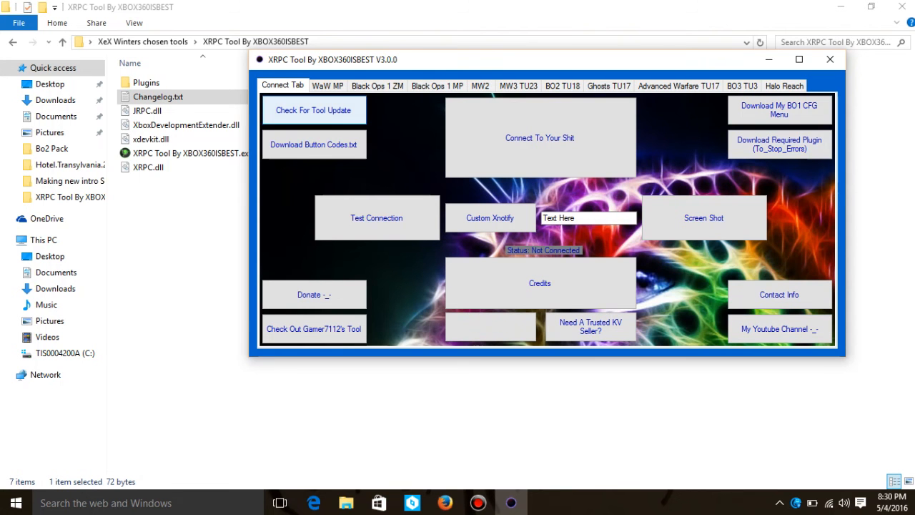
On the WaW MP page, change the message text to 'This Game Is Old Vey'
left_click(328, 86)
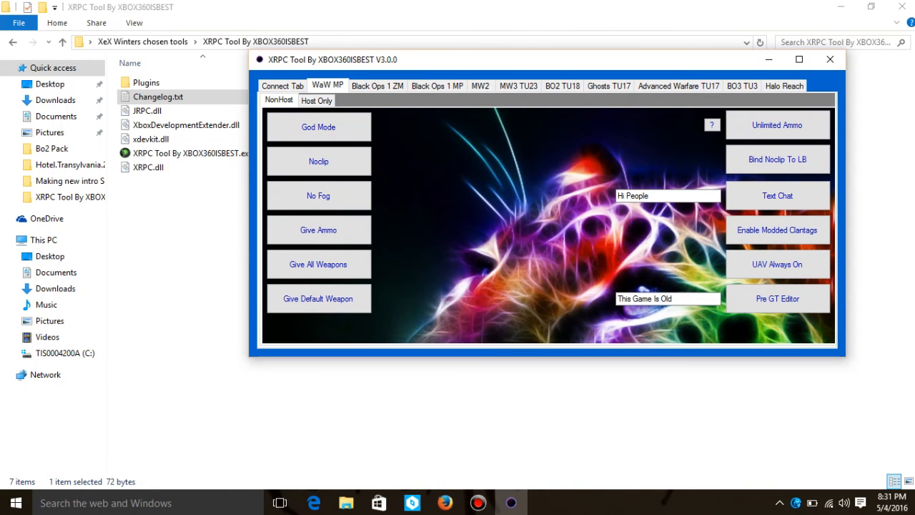
type("Ve")
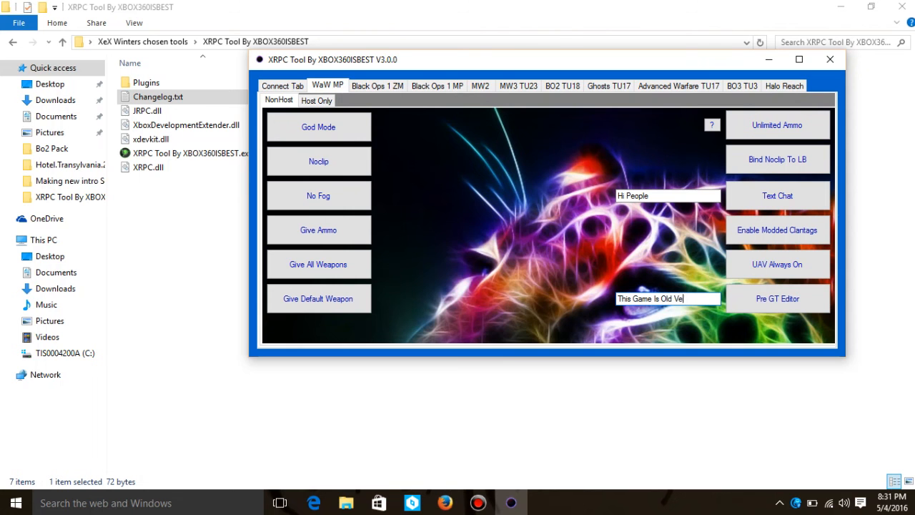
type("y")
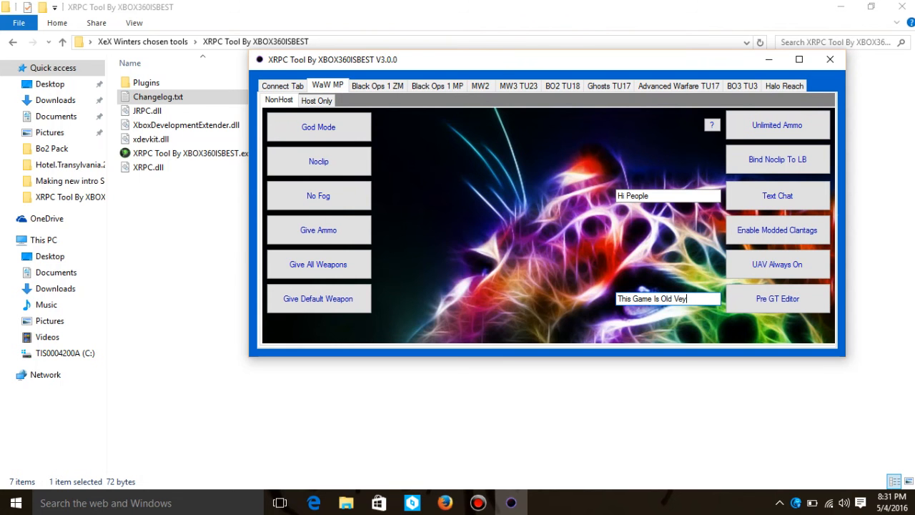
Tour Black Ops 1 ZM host mods and Black Ops 1 MP host and pre-game pages
left_click(377, 85)
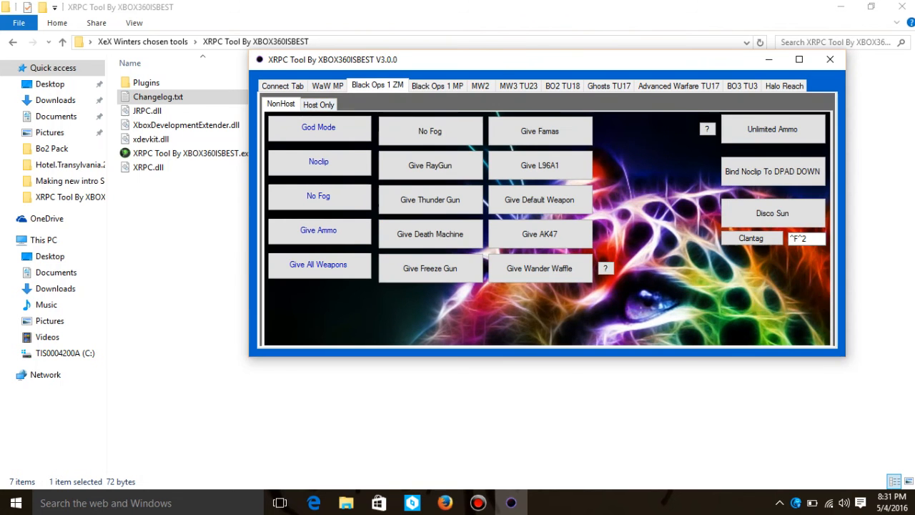
left_click(319, 105)
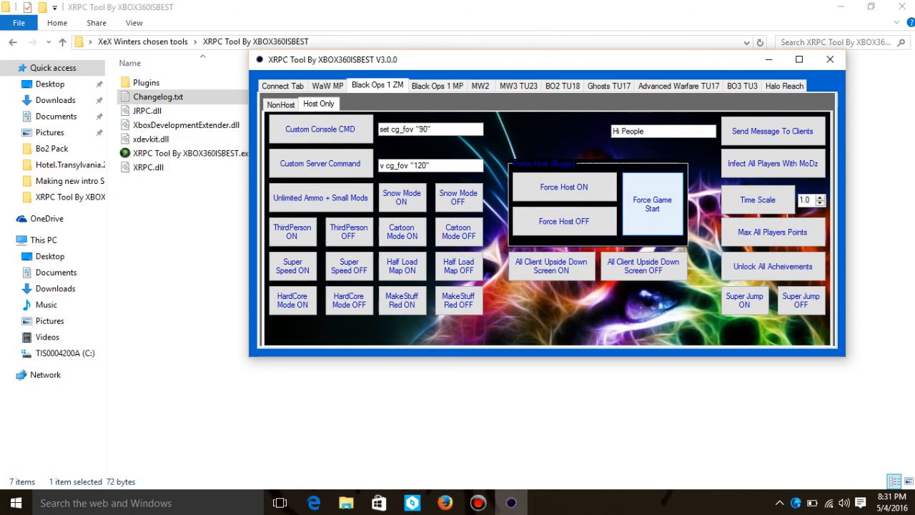
left_click(436, 85)
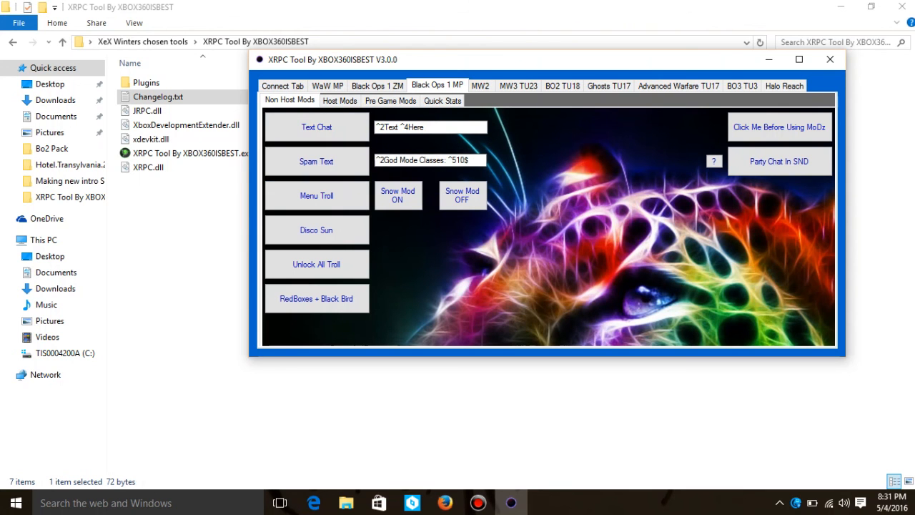
triple_click(430, 159)
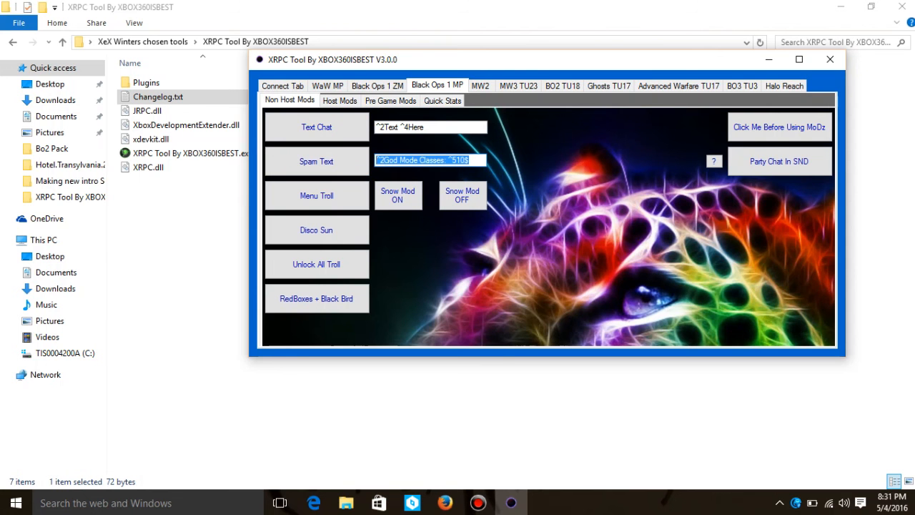
left_click(340, 100)
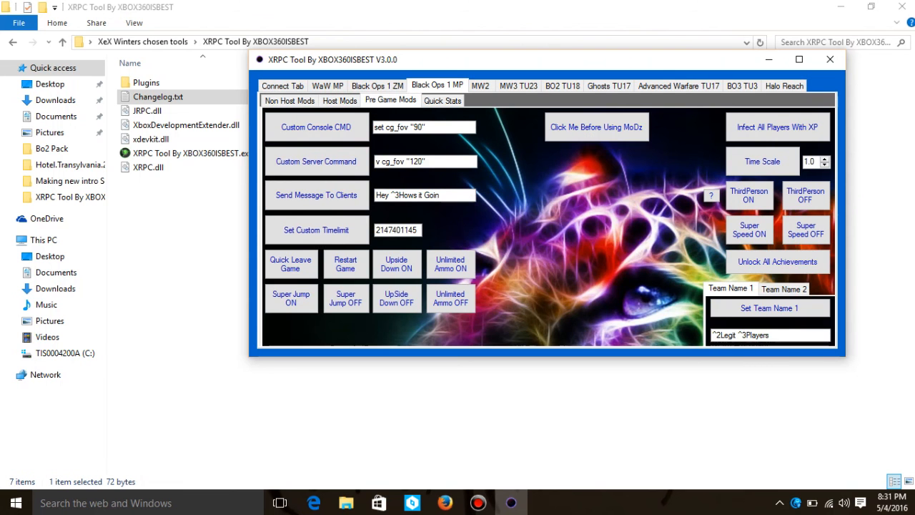
left_click(391, 100)
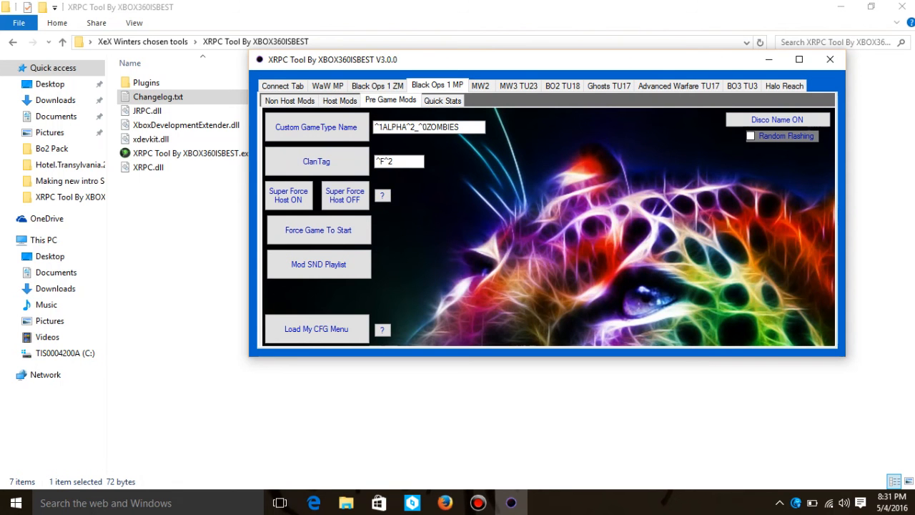
Browse the MW2 host-only mods and client list, then show MW3 TU23
left_click(480, 85)
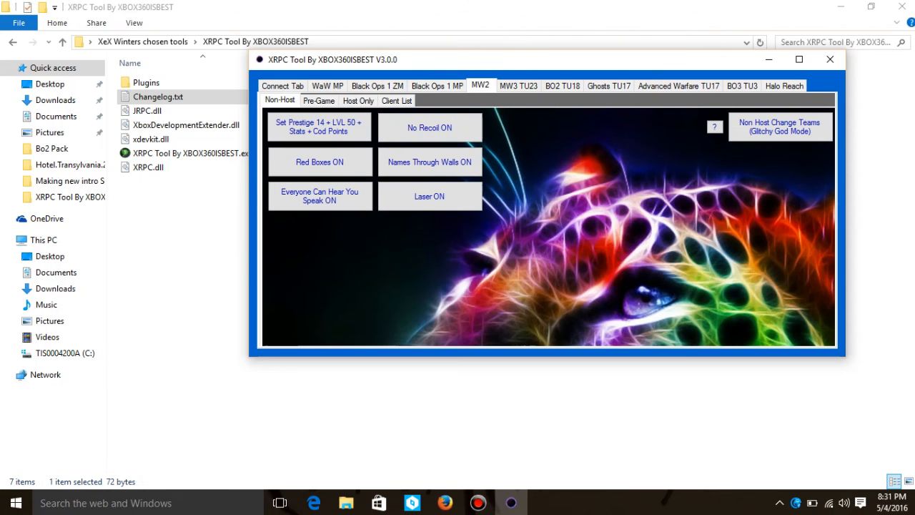
left_click(318, 128)
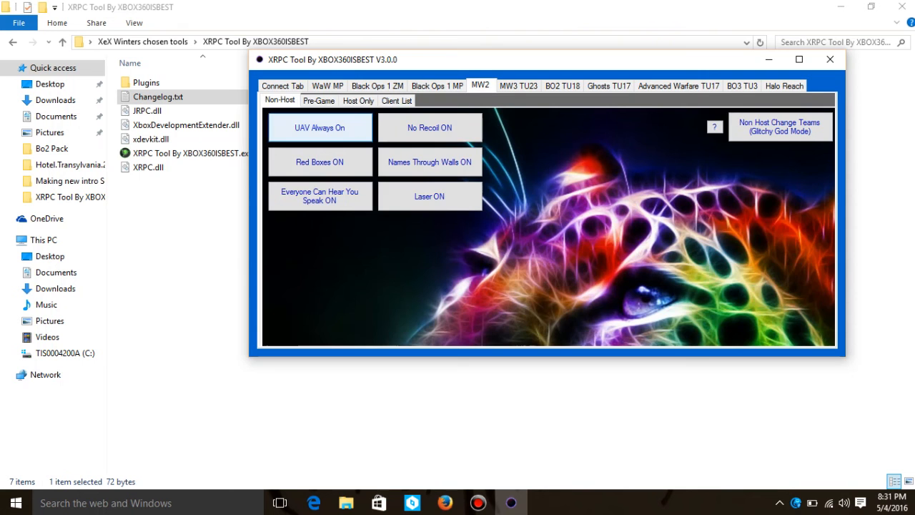
left_click(359, 100)
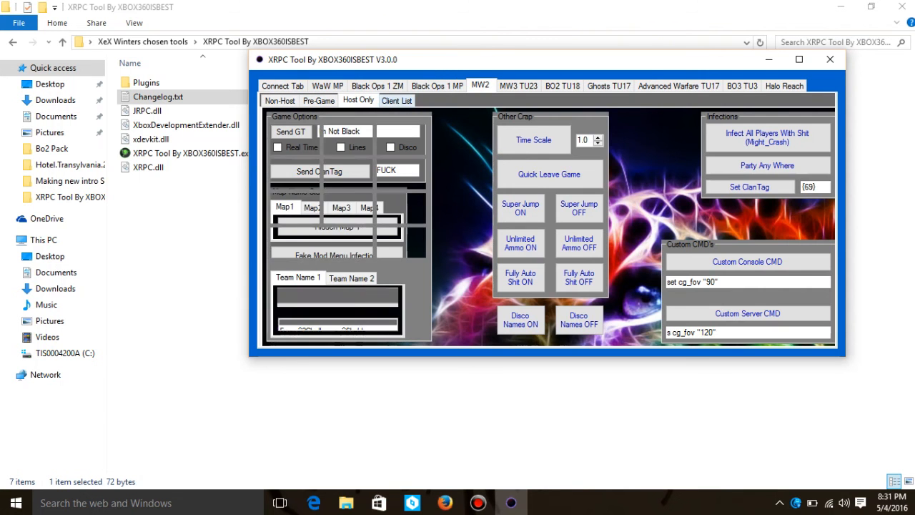
left_click(396, 100)
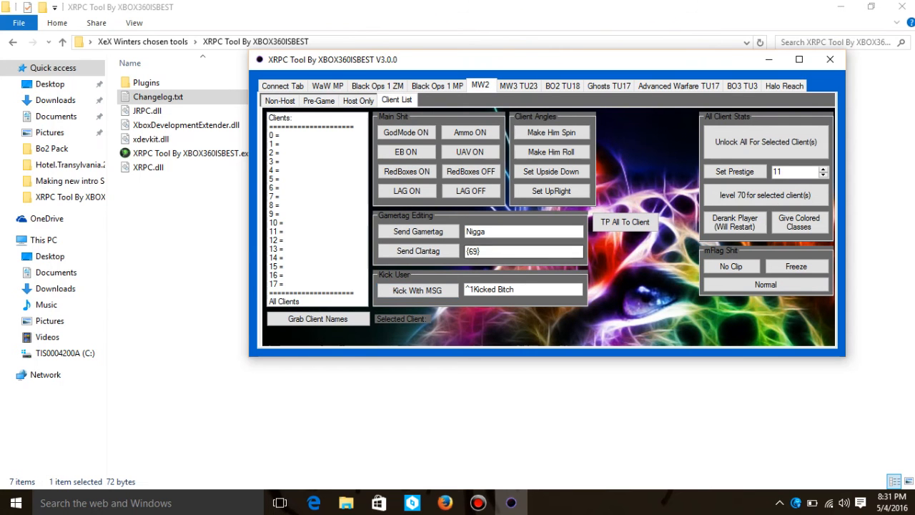
left_click(517, 86)
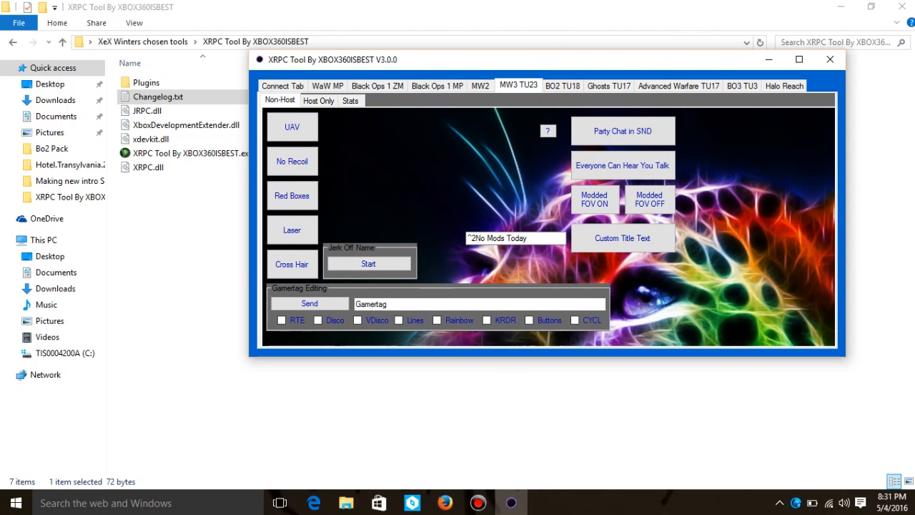
Browse Ghosts host-only mods and Advanced Warfare host-only mods and pre-game stats editor
left_click(678, 85)
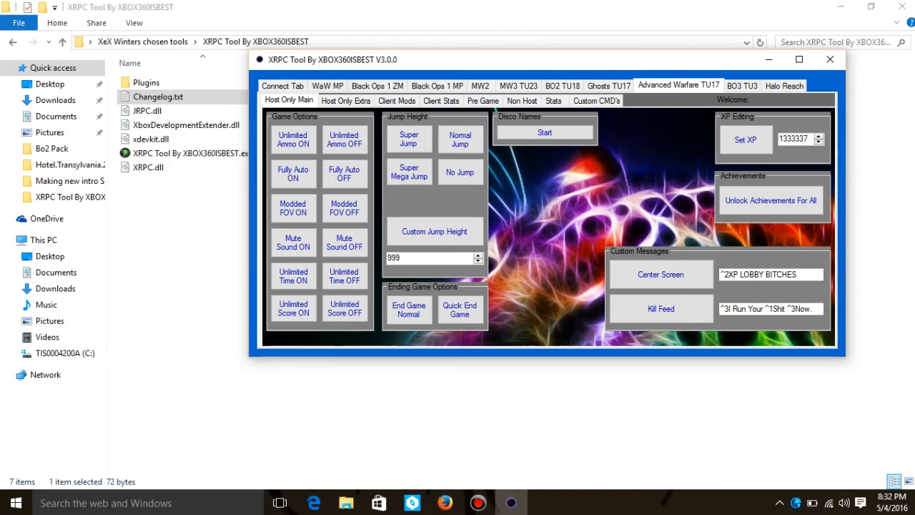
left_click(609, 85)
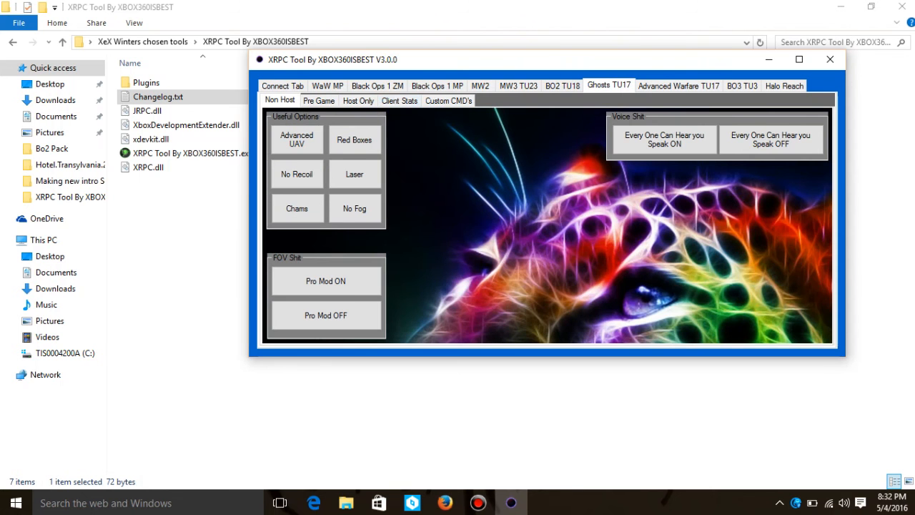
left_click(358, 100)
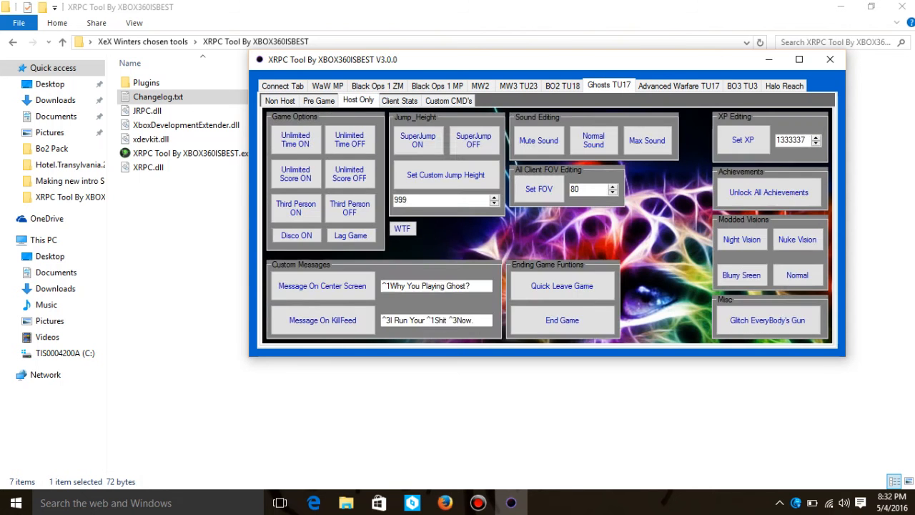
left_click(678, 85)
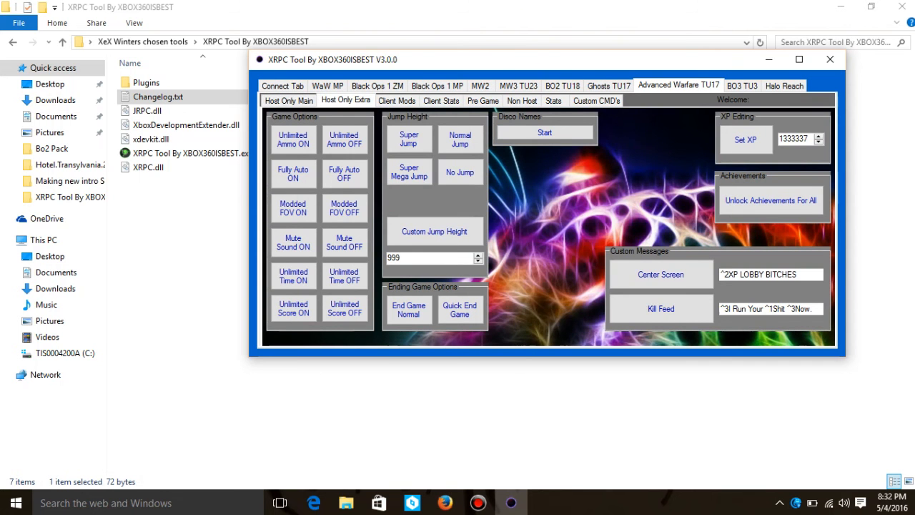
left_click(482, 100)
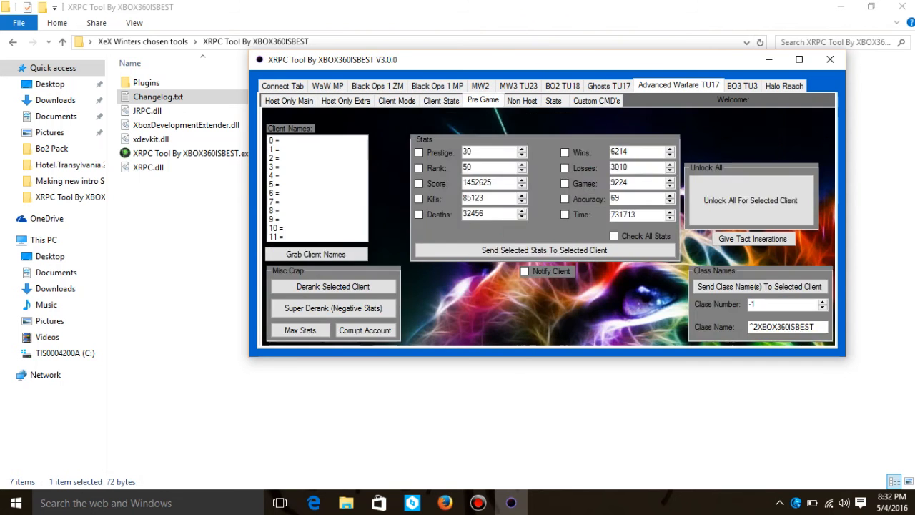
View the BO3 pre-game options and Halo Reach pages, then close XRPC Tool
left_click(742, 86)
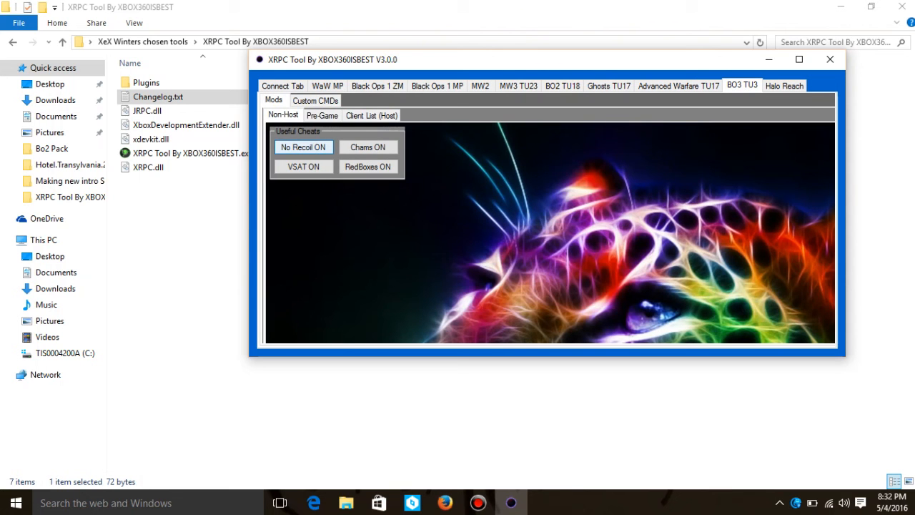
left_click(322, 115)
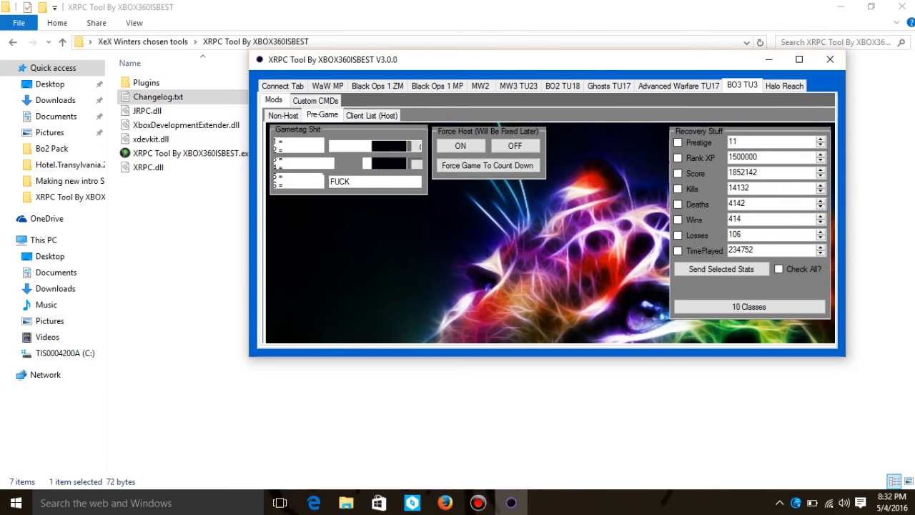
left_click(784, 85)
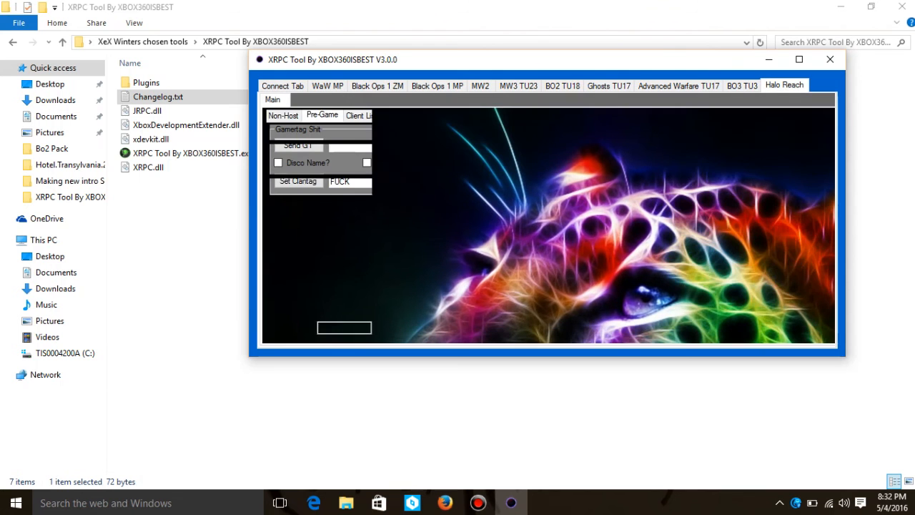
left_click(283, 115)
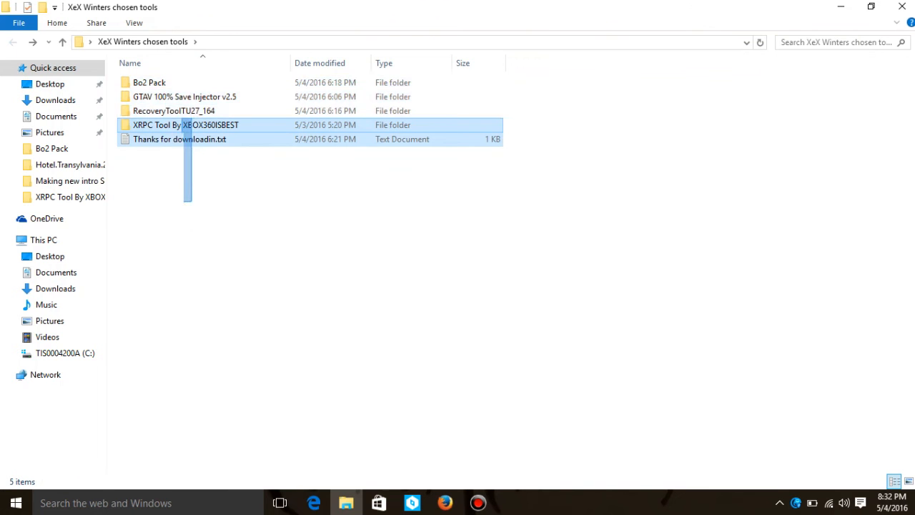
key("ctrl+a")
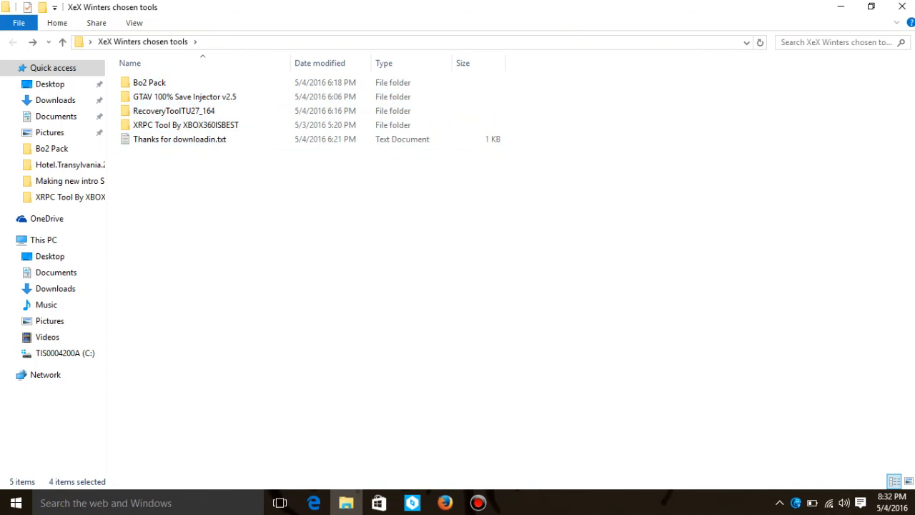
left_click(184, 96)
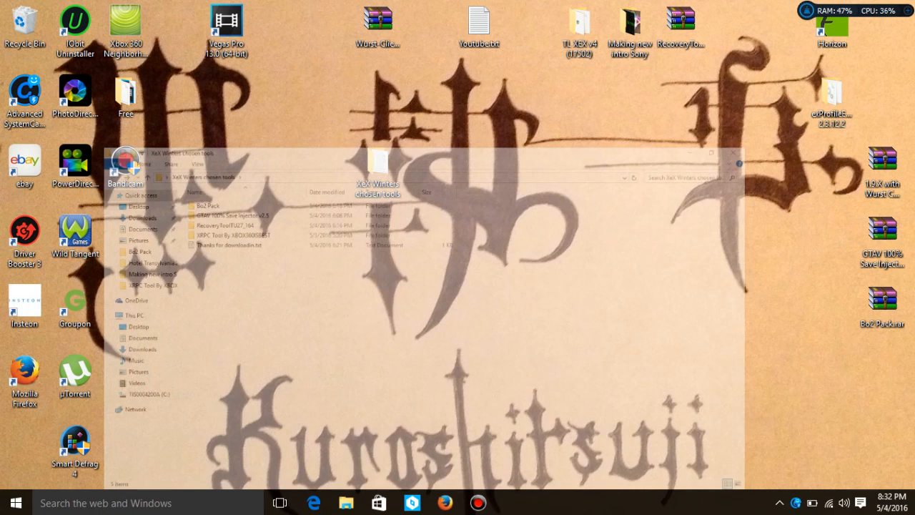
left_click(732, 153)
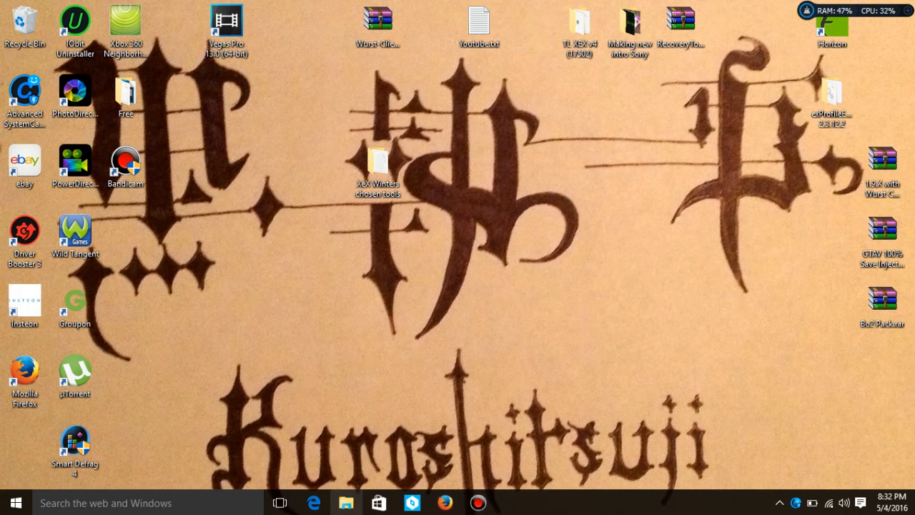
double_click(378, 163)
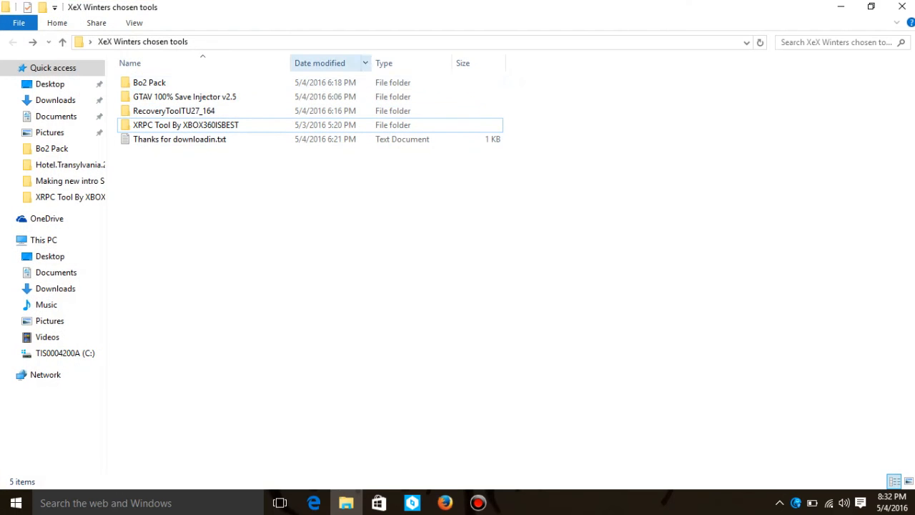